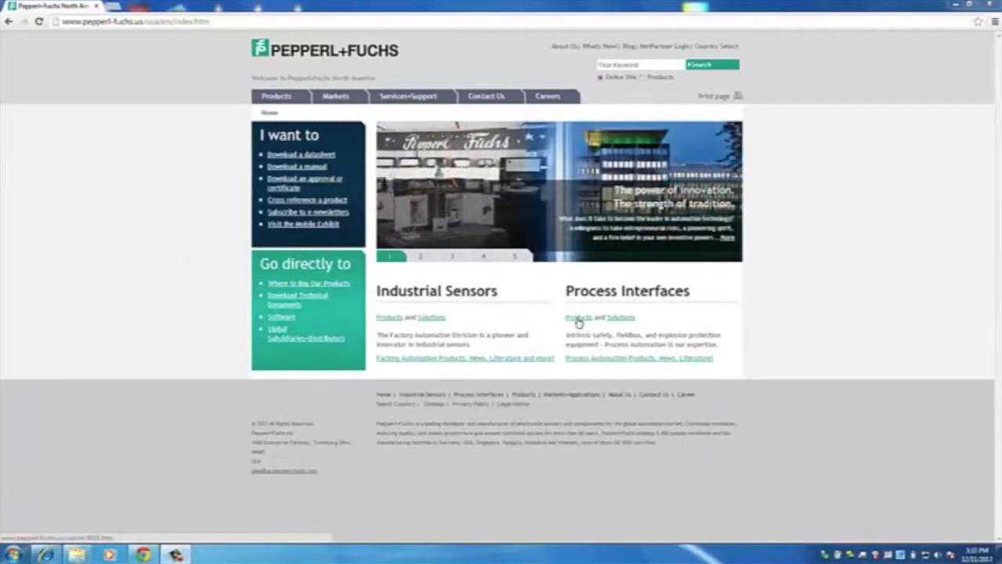
# Reach the Purge+Pressurization Systems page via the Process Interfaces product listing
pyautogui.click(578, 317)
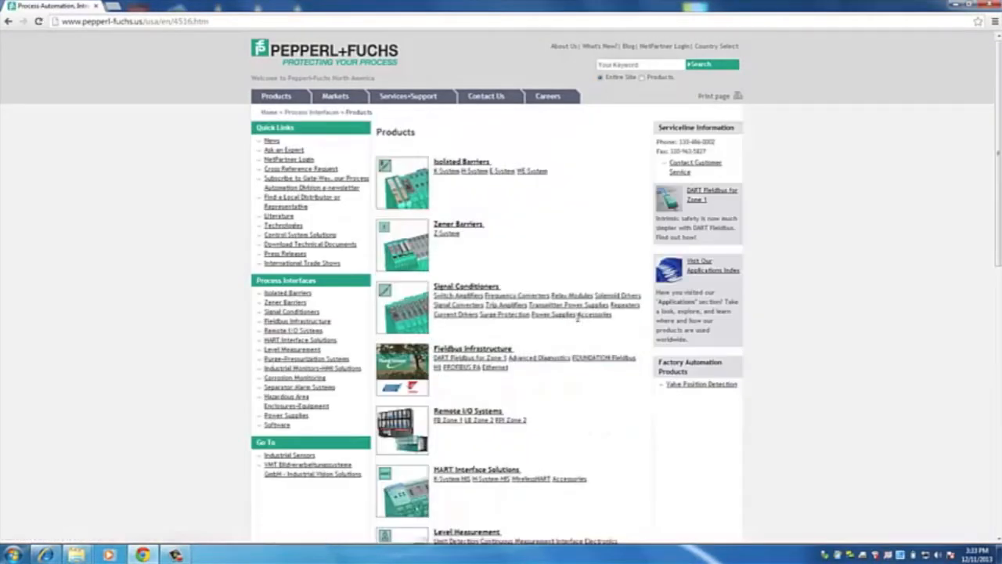
pyautogui.moveTo(229, 338)
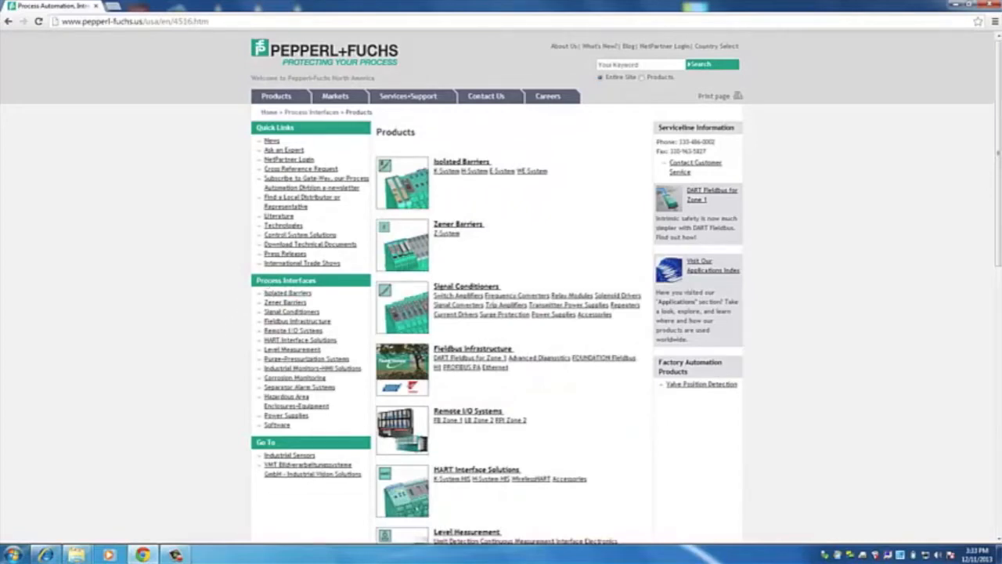
pyautogui.moveTo(291, 350)
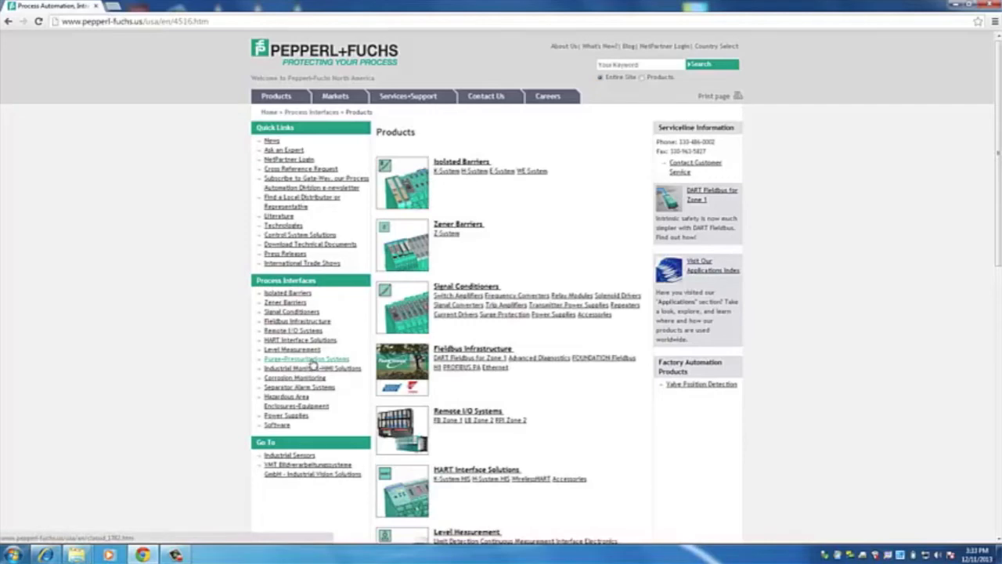
pyautogui.click(305, 358)
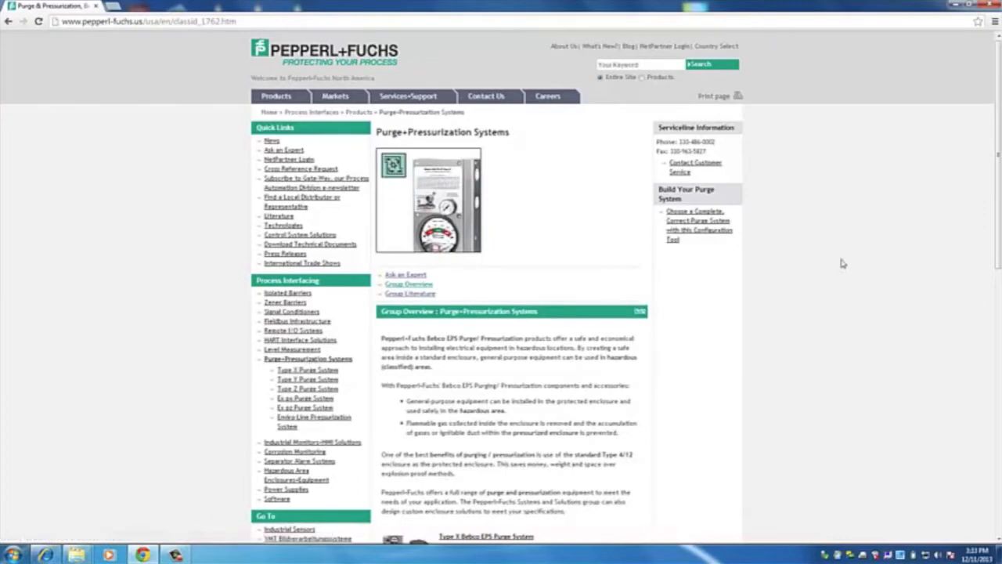
pyautogui.moveTo(853, 260)
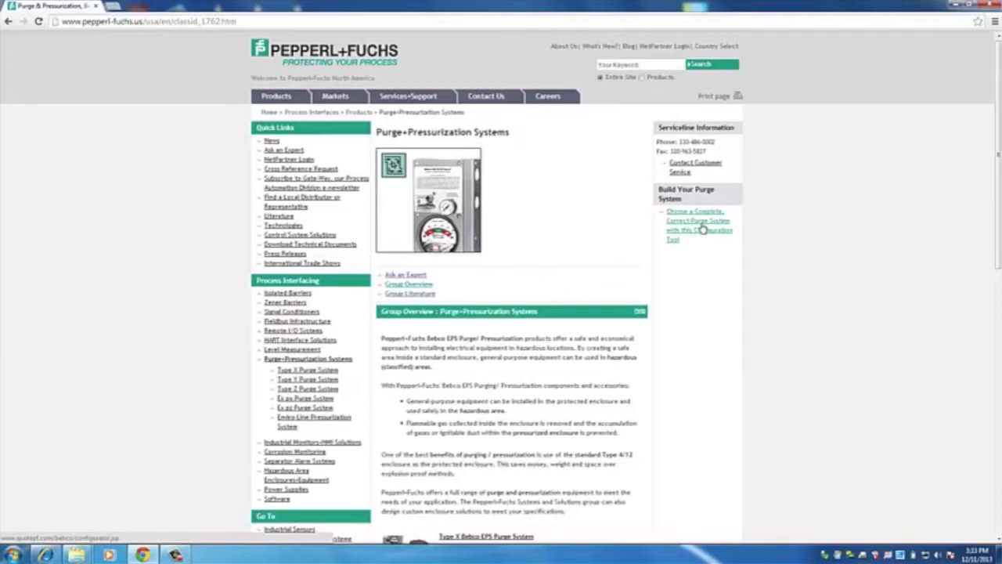
# Launch the complete purge system configuration tool from the sidebar link
pyautogui.click(697, 225)
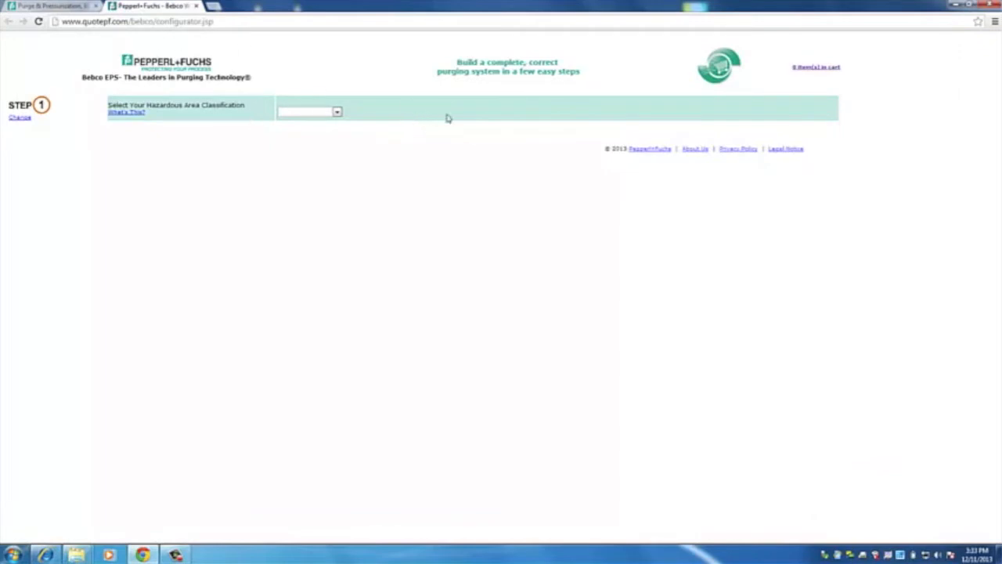
pyautogui.moveTo(817, 85)
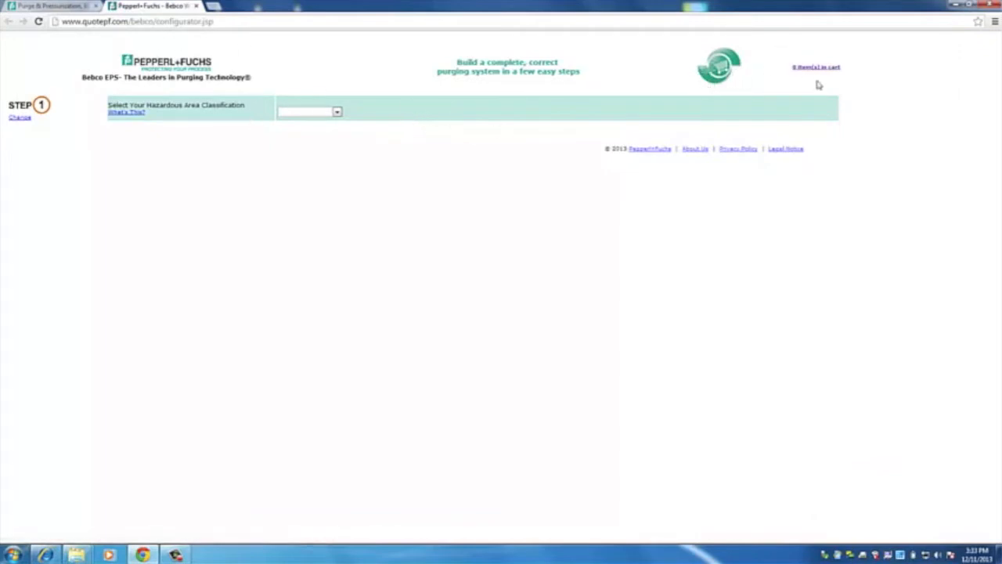
pyautogui.moveTo(812, 88)
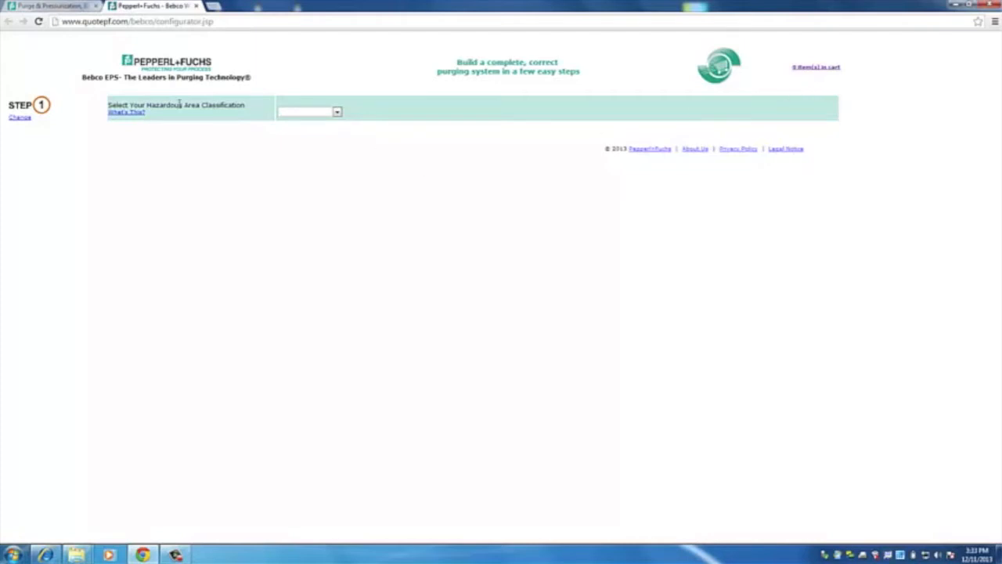
pyautogui.moveTo(59, 118)
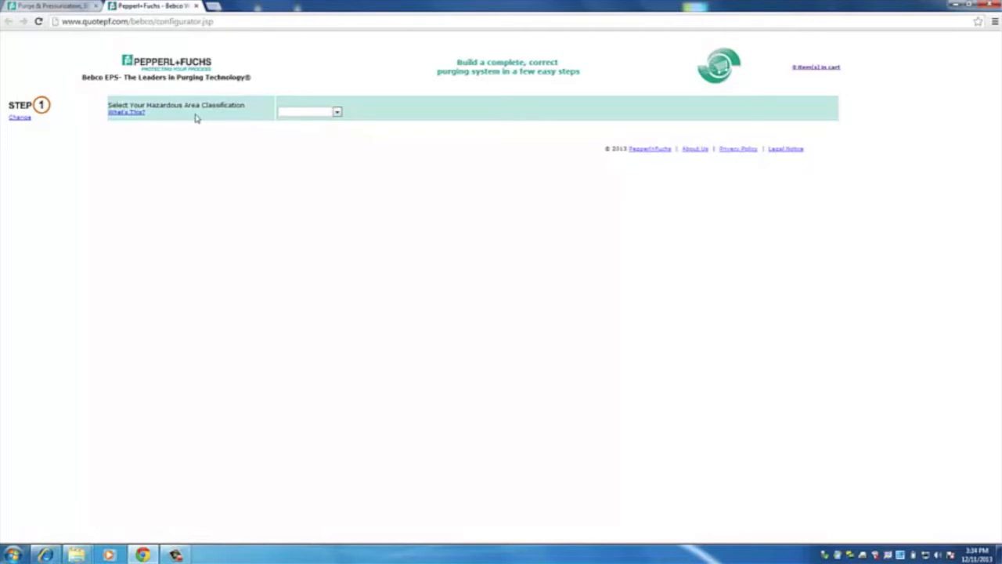
pyautogui.moveTo(307, 116)
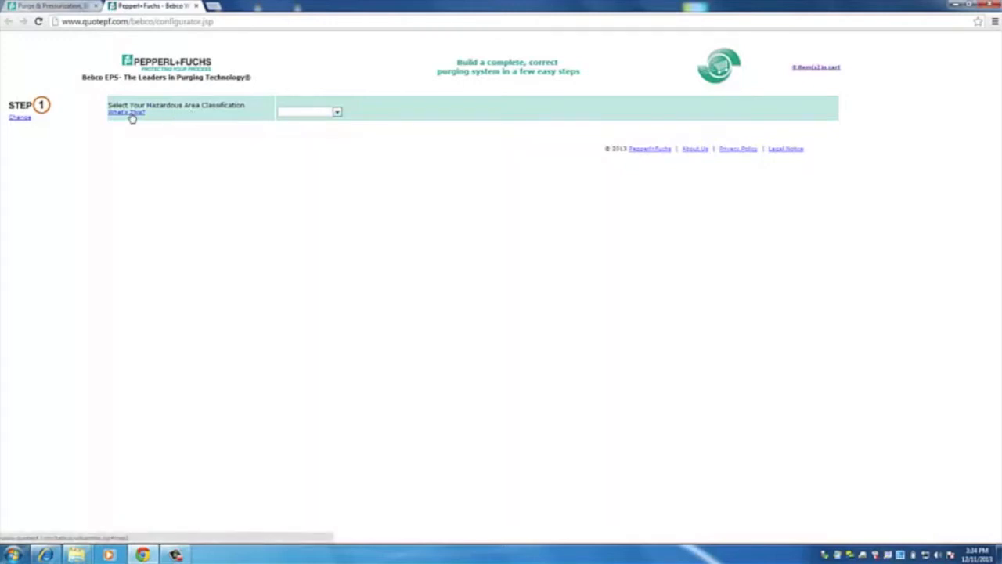
# View the 'What's This?' help on hazardous area classifications
pyautogui.click(126, 113)
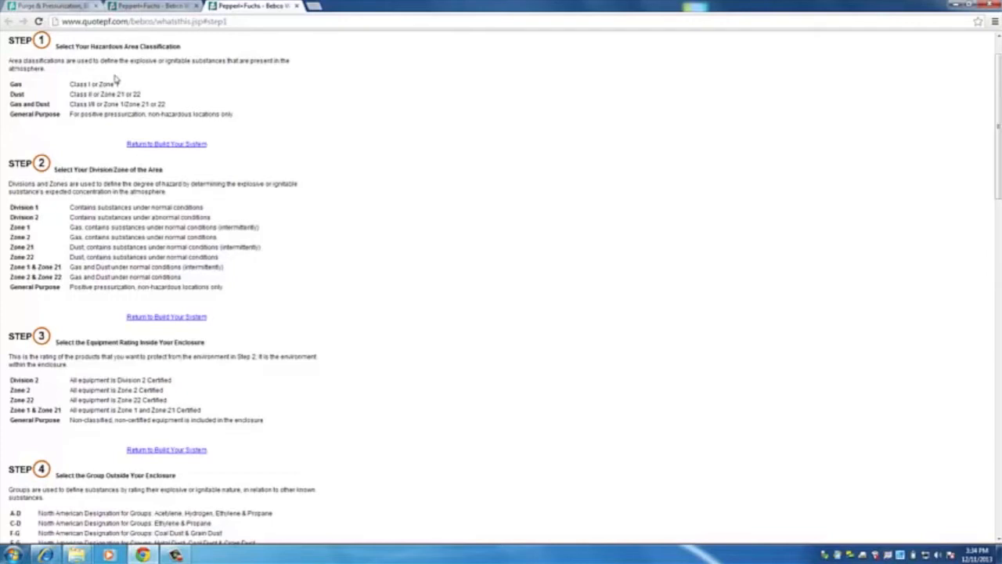
pyautogui.moveTo(171, 59)
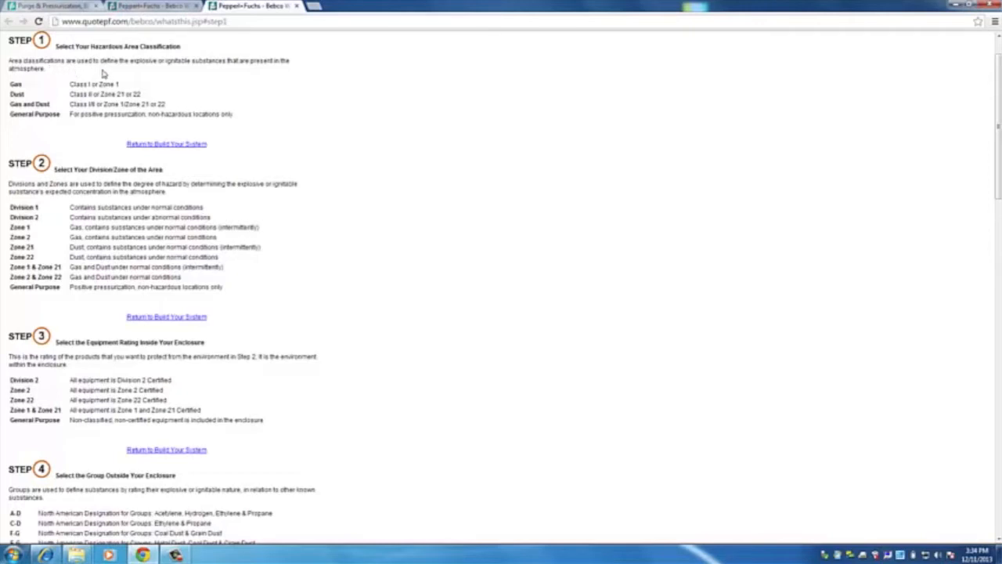
pyautogui.moveTo(187, 70)
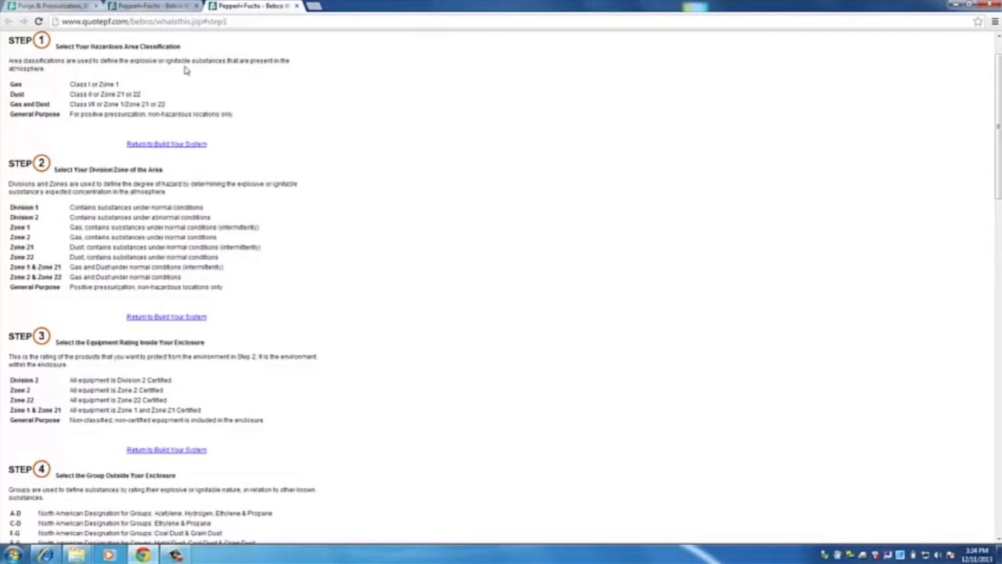
pyautogui.moveTo(232, 72)
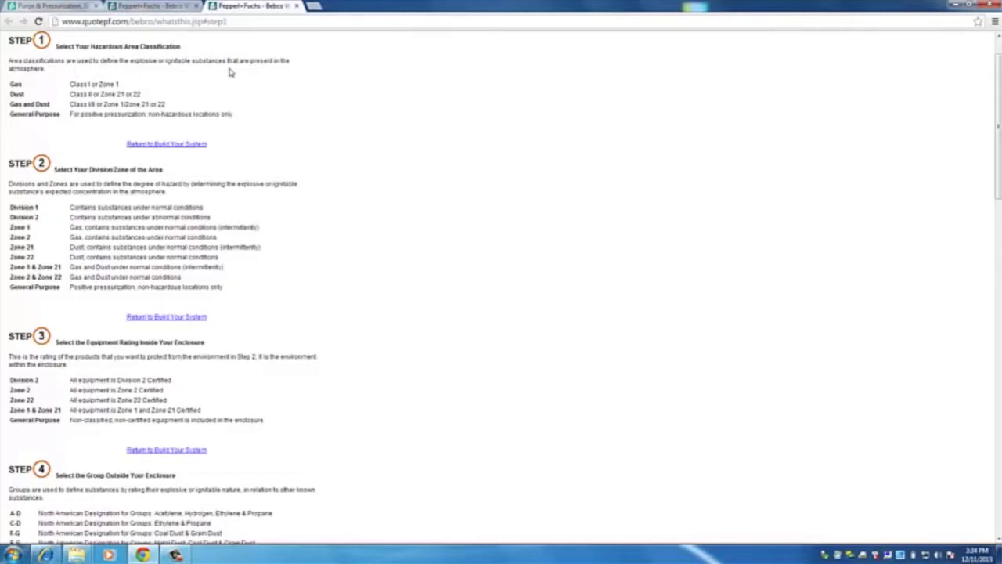
pyautogui.moveTo(170, 82)
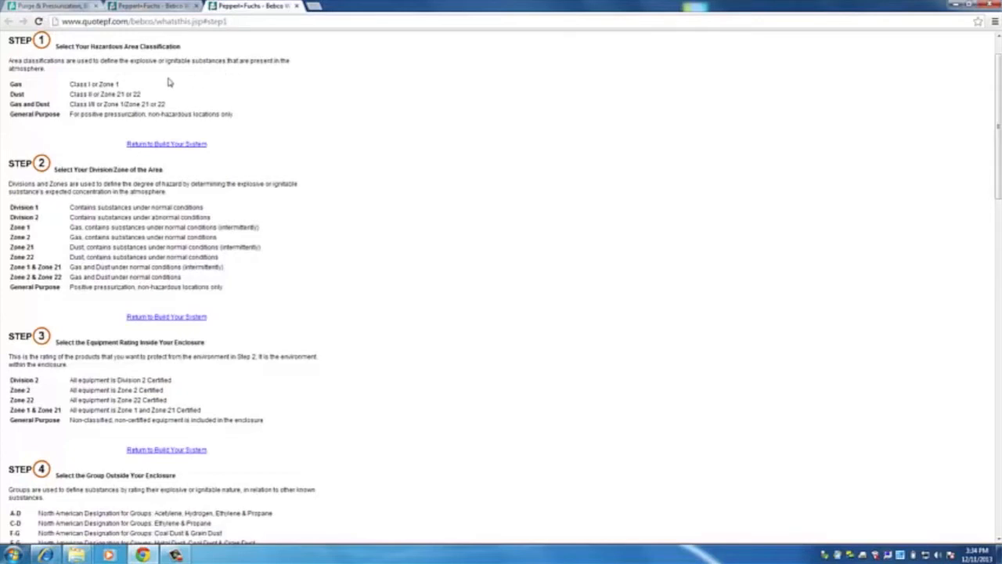
pyautogui.moveTo(139, 94)
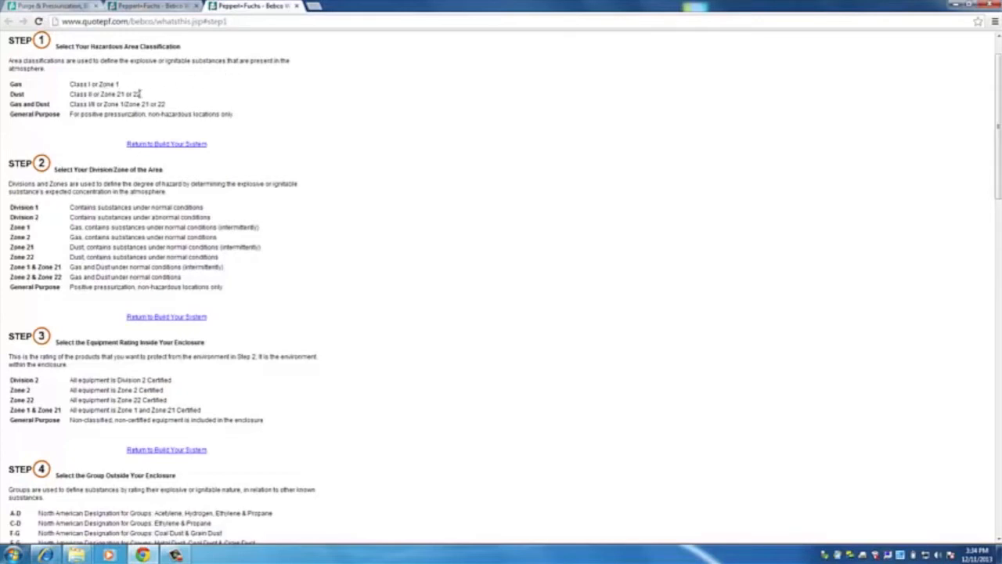
pyautogui.moveTo(175, 97)
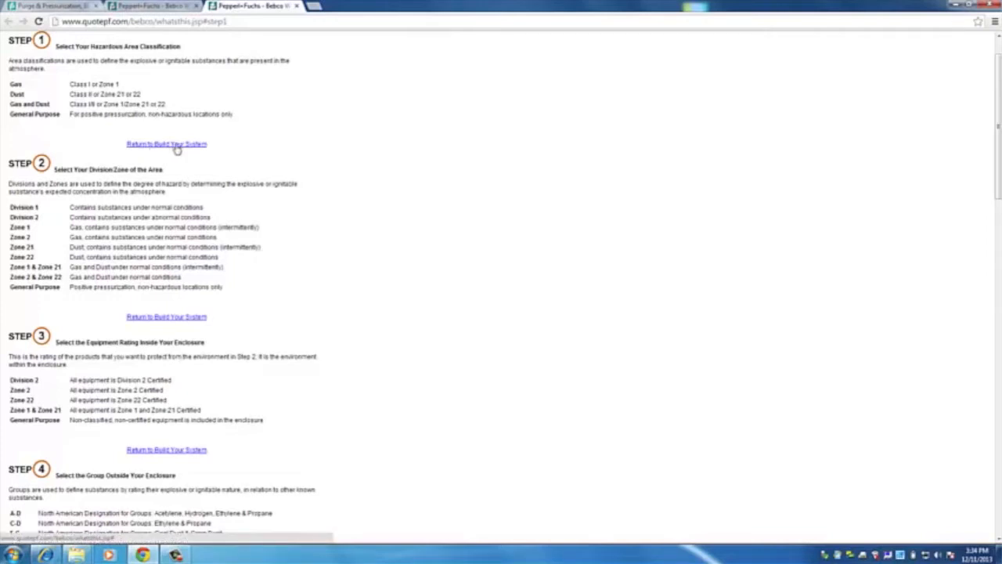
pyautogui.moveTo(194, 149)
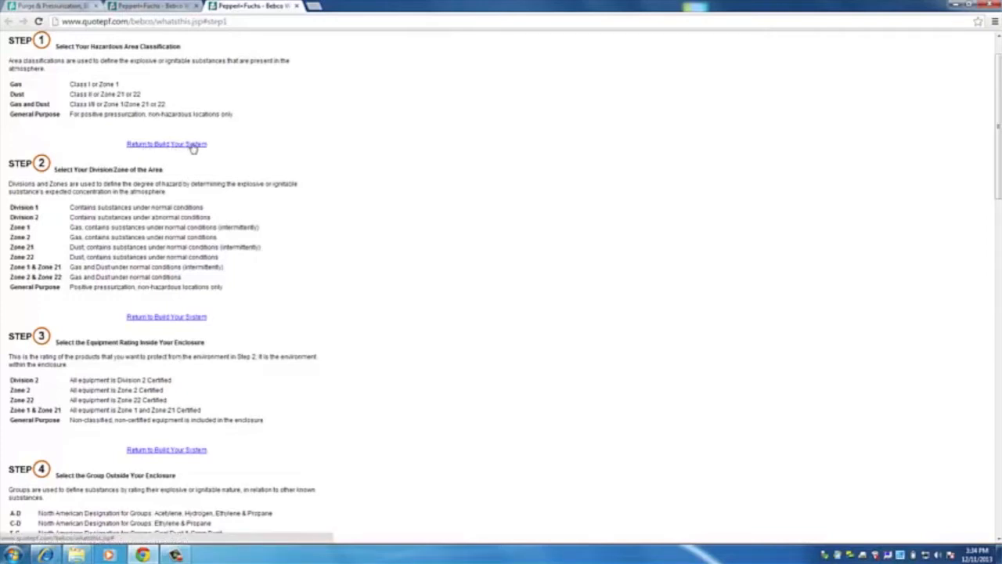
# Return to the system builder and set classification Gas with area Division 1
pyautogui.click(166, 144)
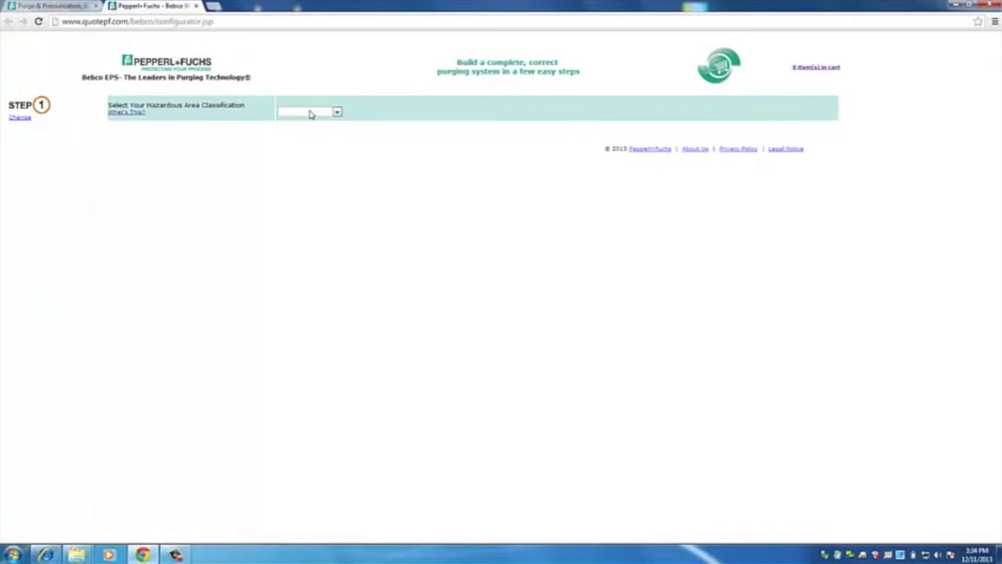
pyautogui.click(336, 111)
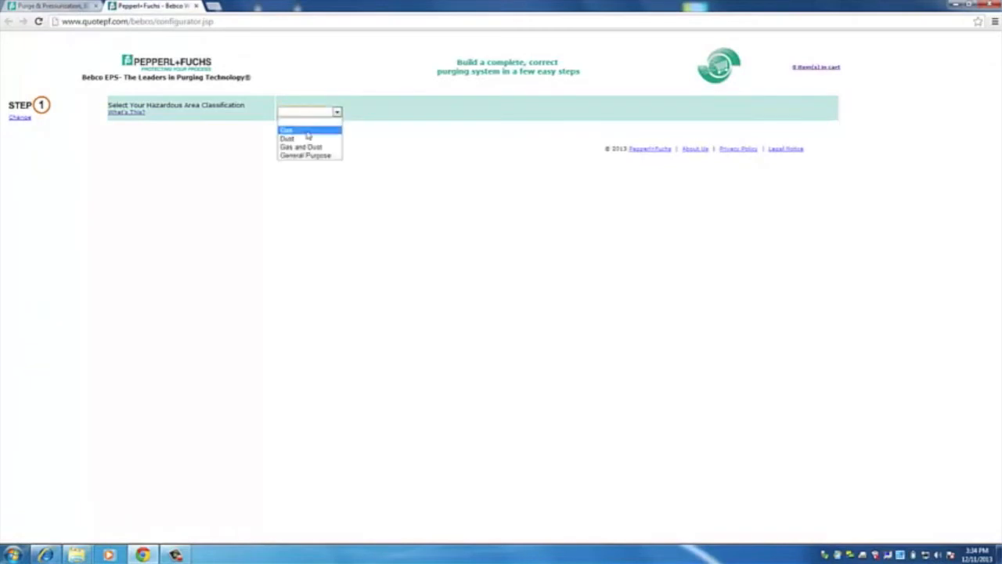
pyautogui.click(286, 128)
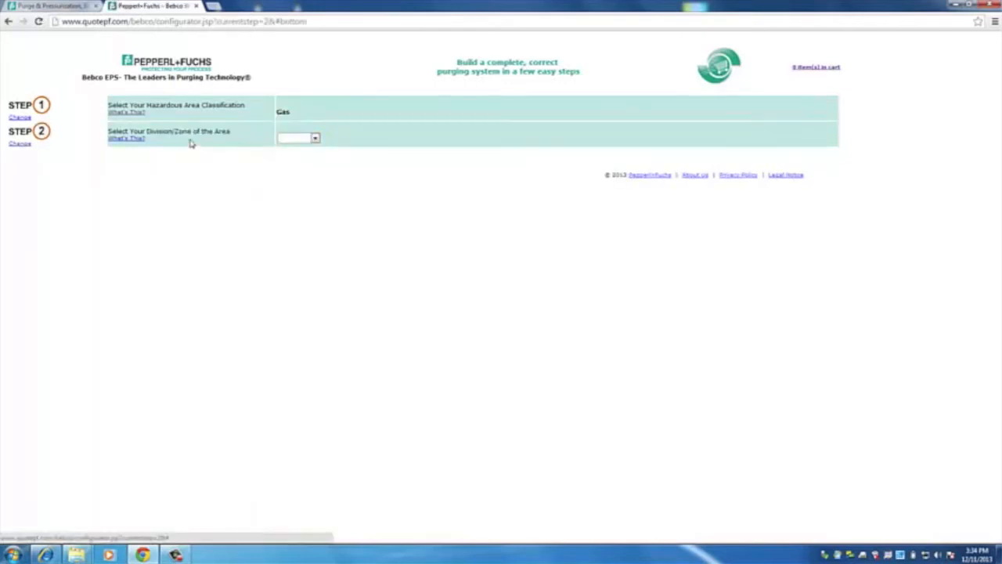
pyautogui.click(315, 137)
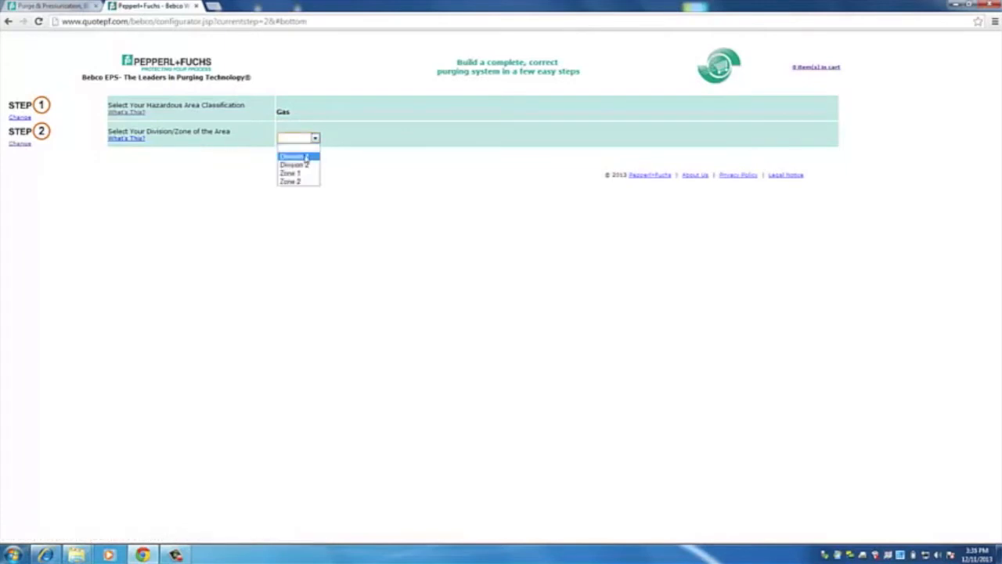
pyautogui.click(291, 157)
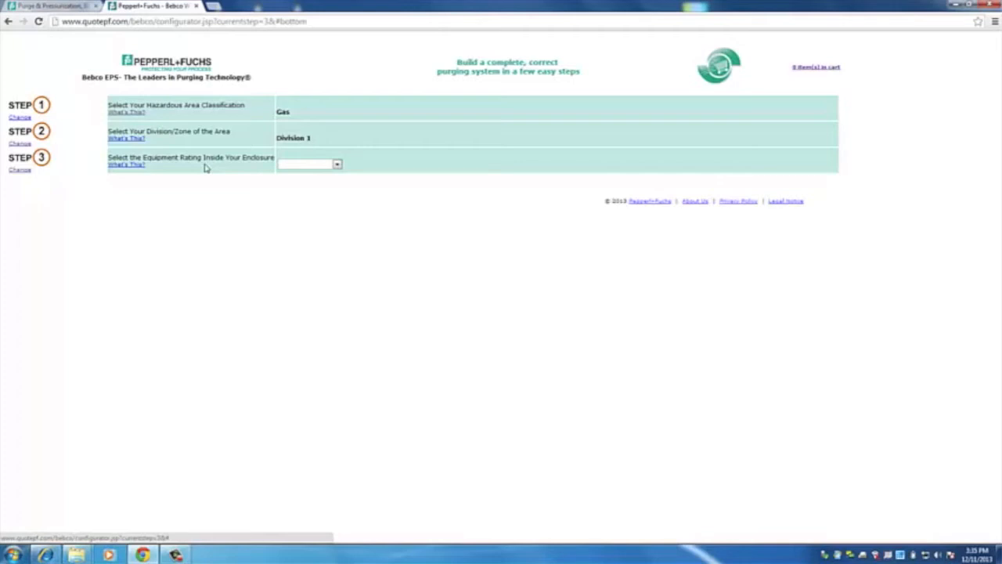
# Set equipment rating General Purpose and outside gas group ABCD
pyautogui.click(307, 165)
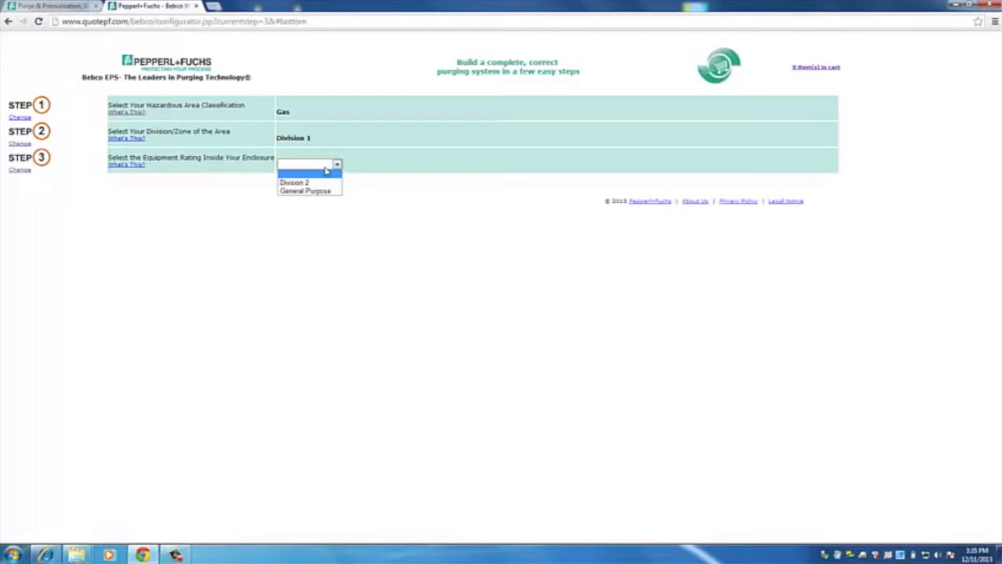
pyautogui.moveTo(305, 191)
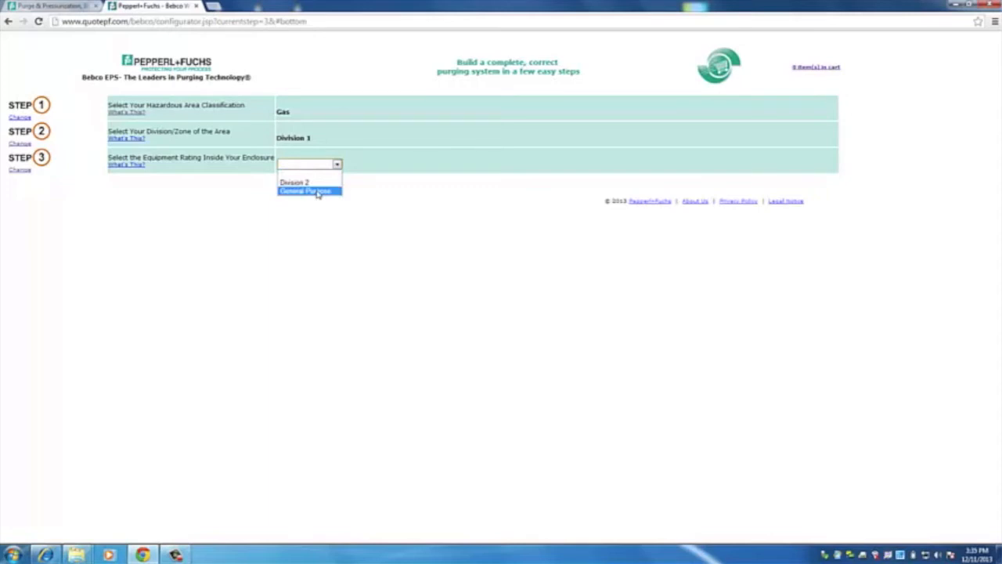
pyautogui.click(304, 191)
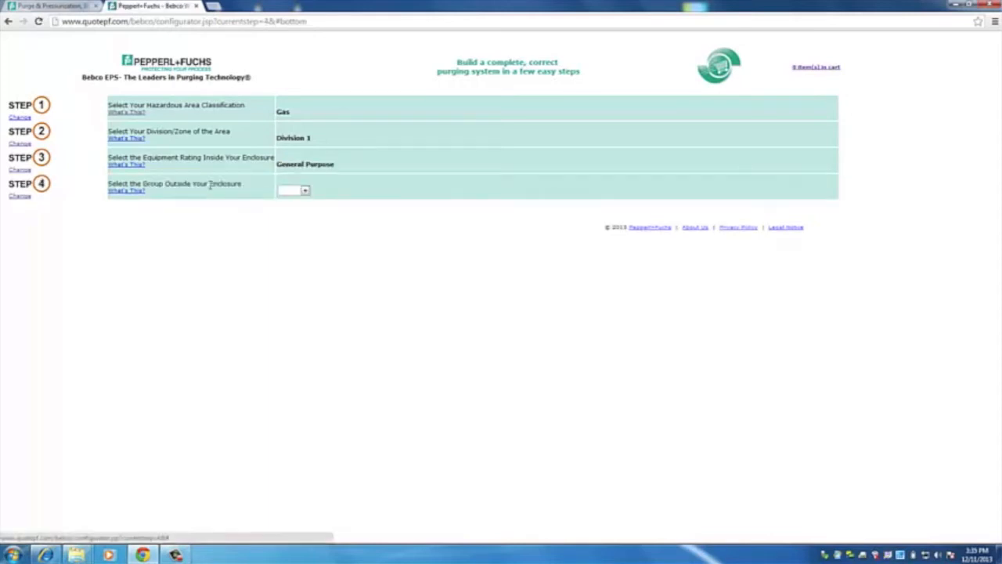
pyautogui.moveTo(371, 238)
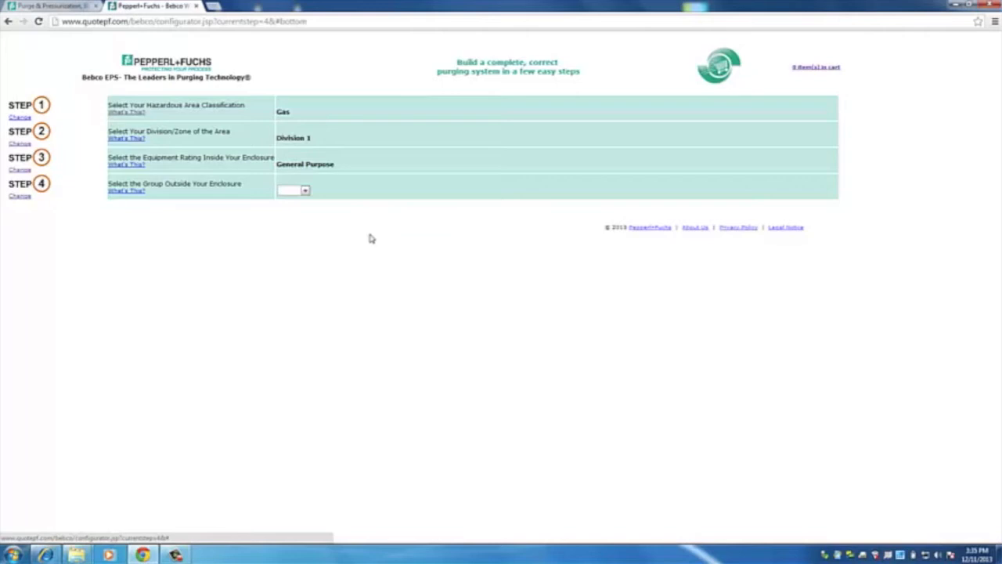
pyautogui.moveTo(312, 176)
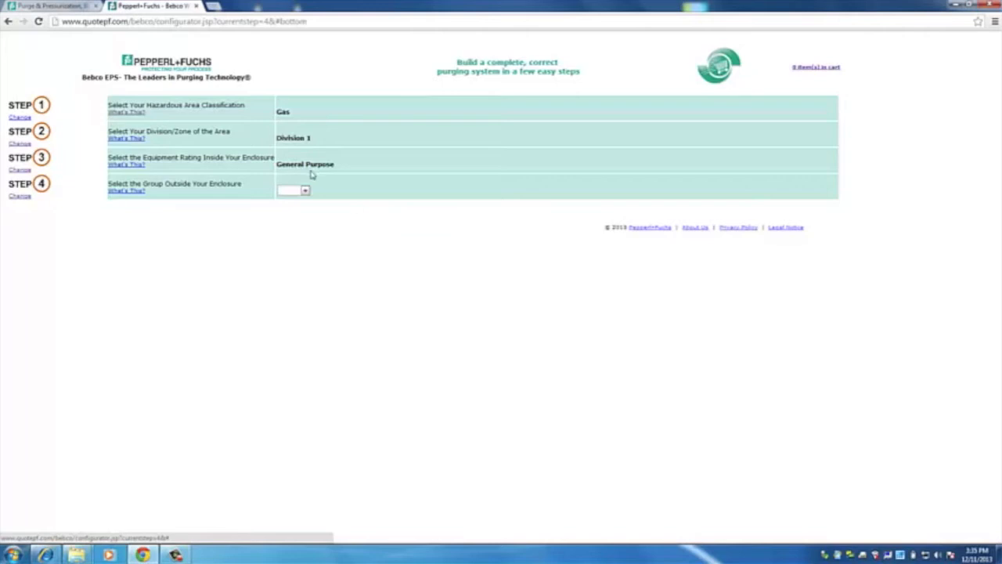
pyautogui.click(304, 191)
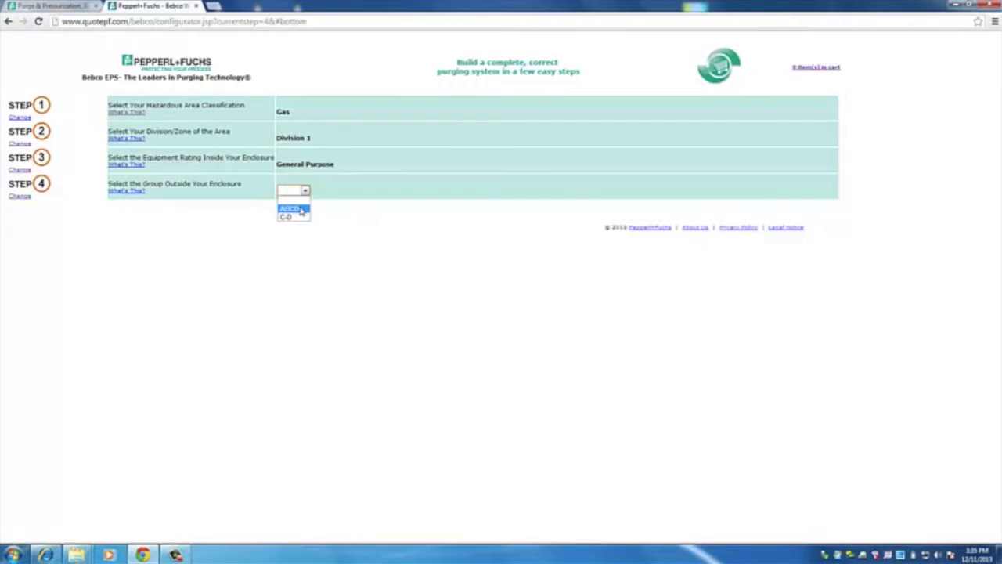
pyautogui.click(290, 207)
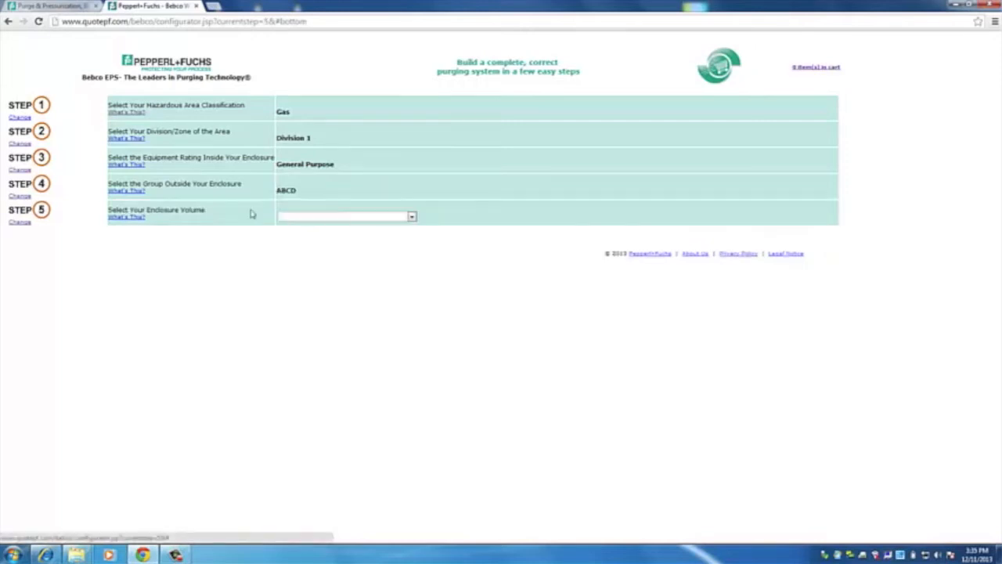
pyautogui.moveTo(523, 220)
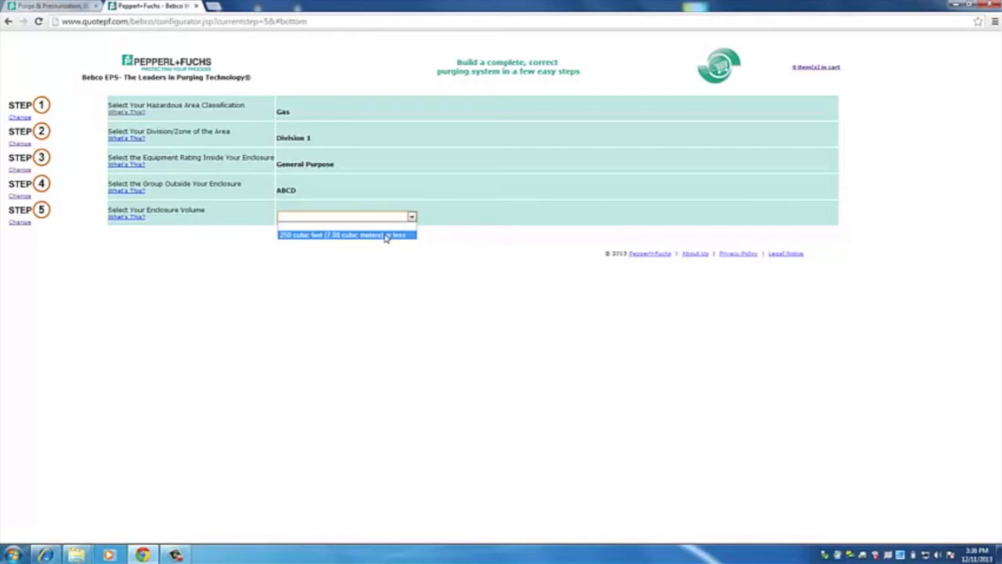
# Set enclosure volume to 250 cubic feet or less and choose model 6000
pyautogui.click(345, 234)
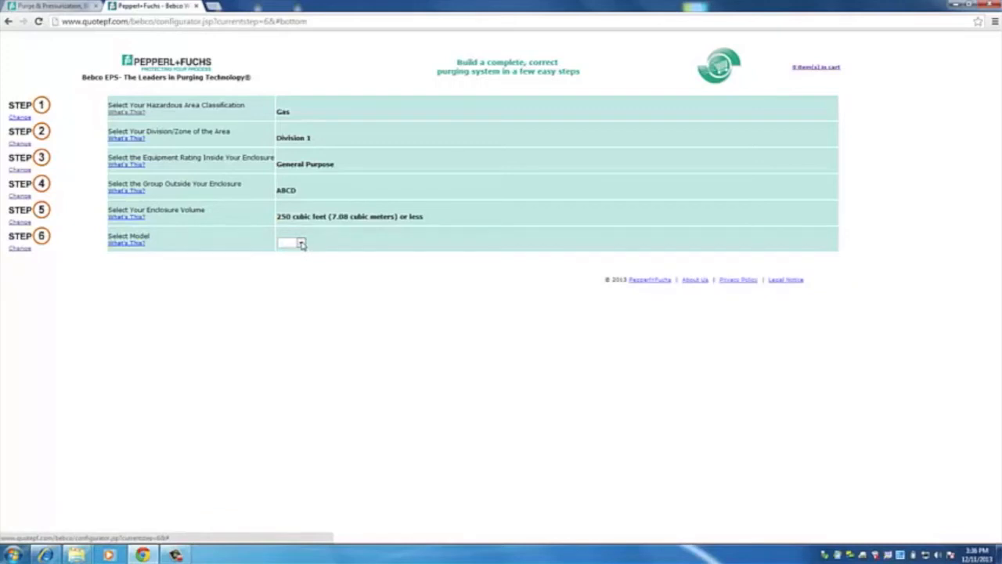
pyautogui.click(301, 243)
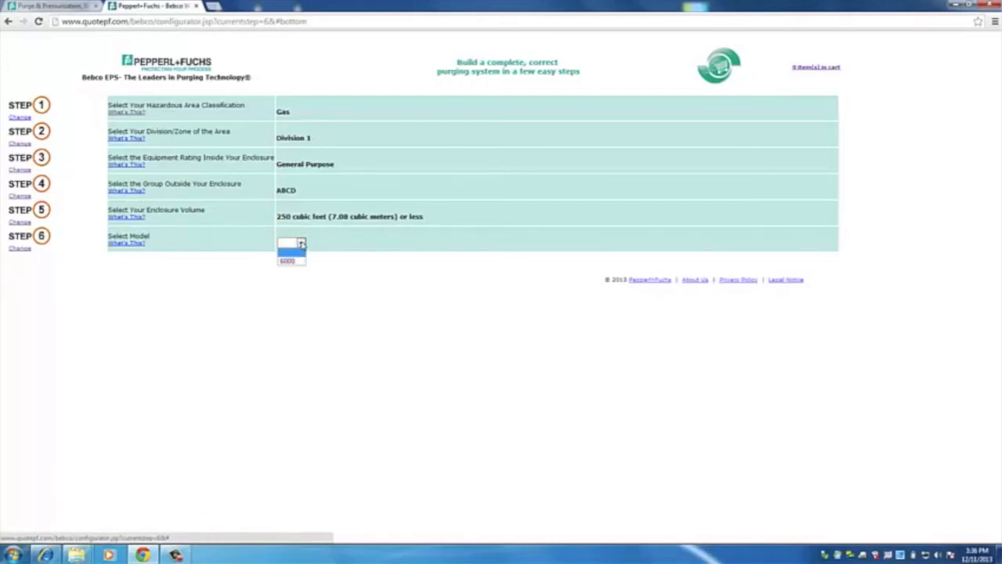
pyautogui.click(290, 260)
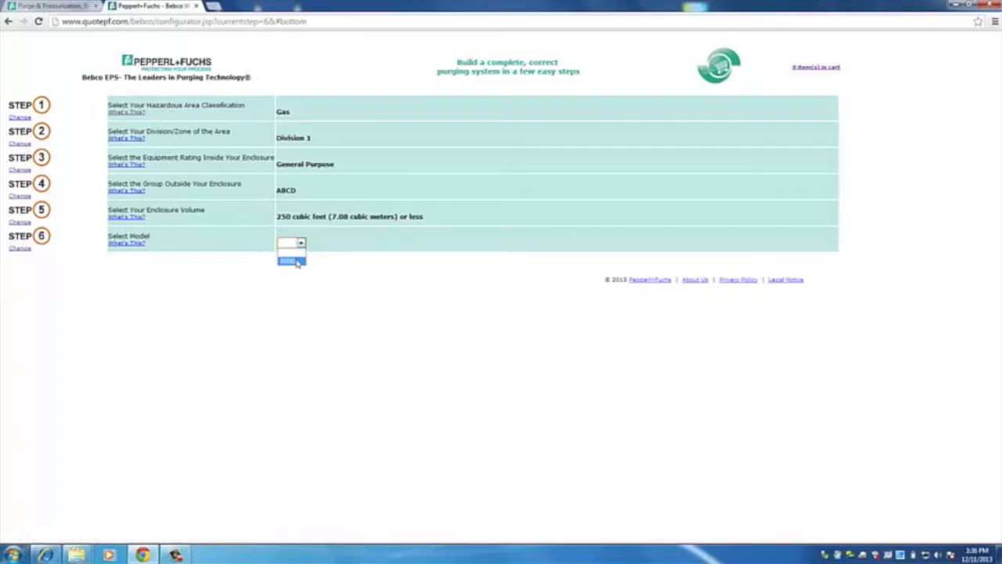
pyautogui.click(291, 260)
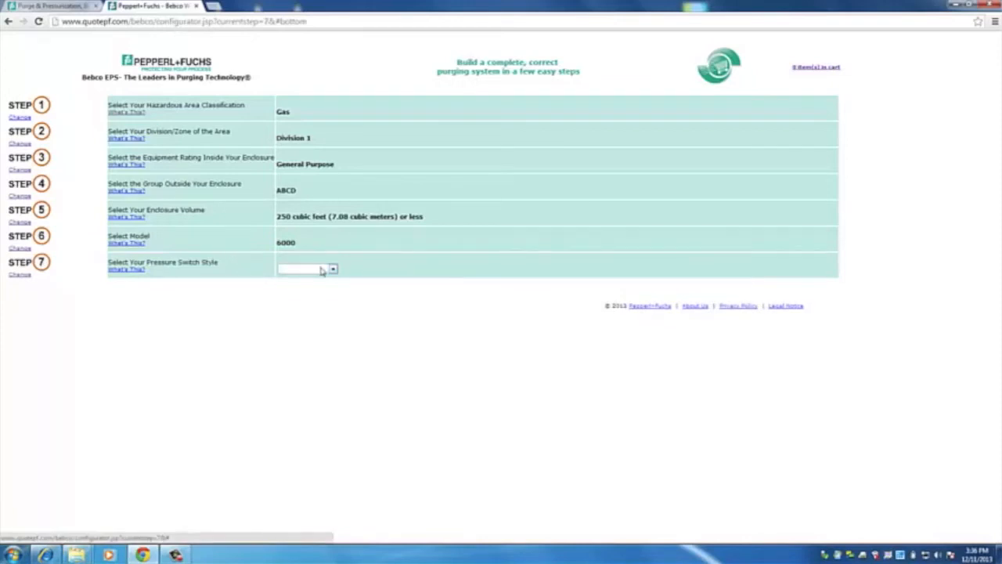
# Set pressure switch style to NS - No Switch
pyautogui.click(332, 270)
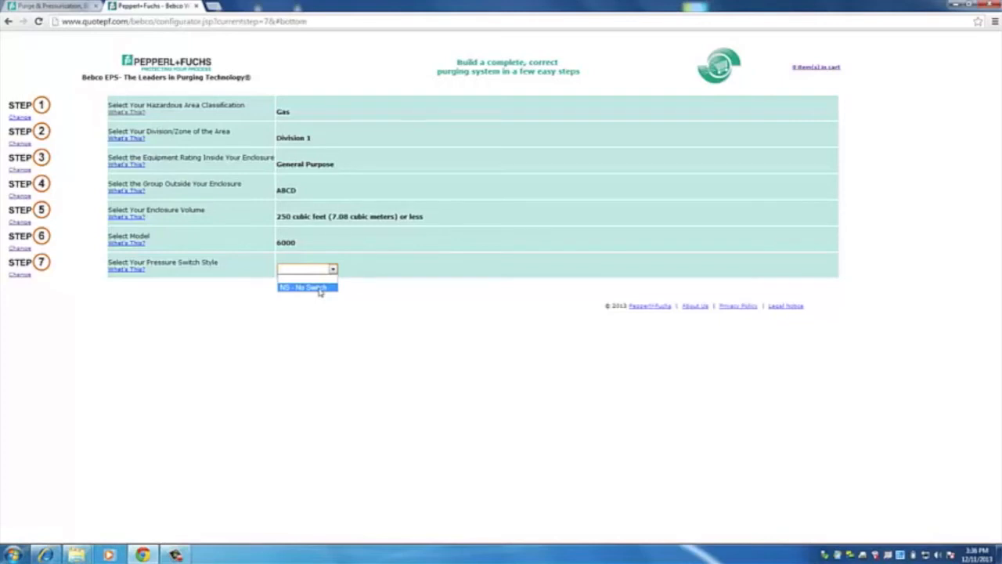
pyautogui.click(305, 287)
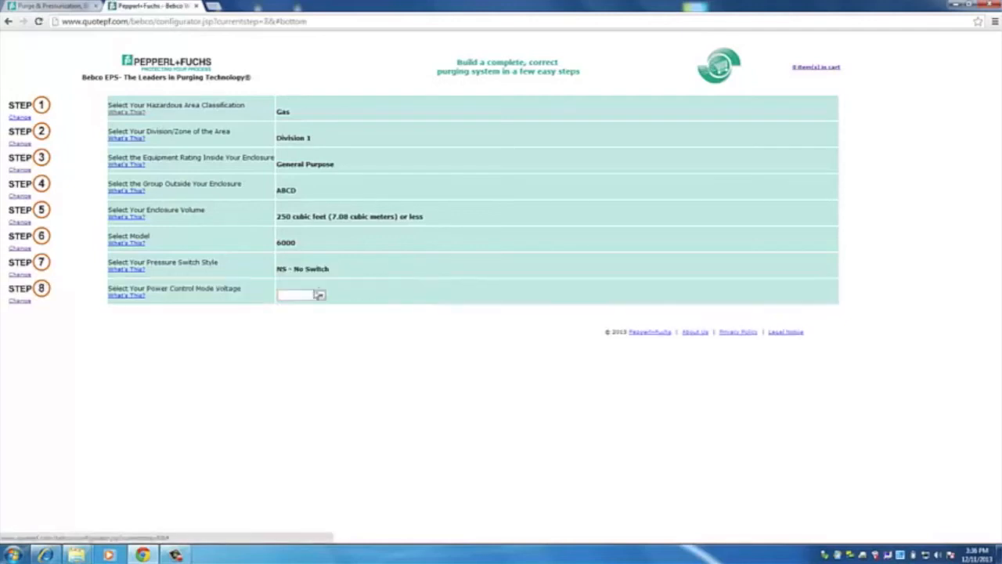
pyautogui.moveTo(354, 296)
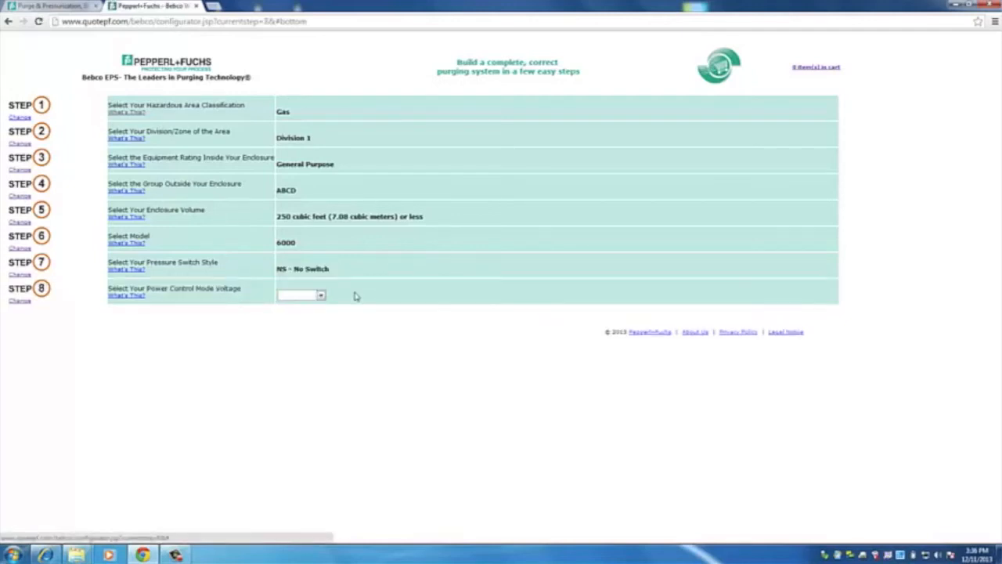
pyautogui.click(320, 295)
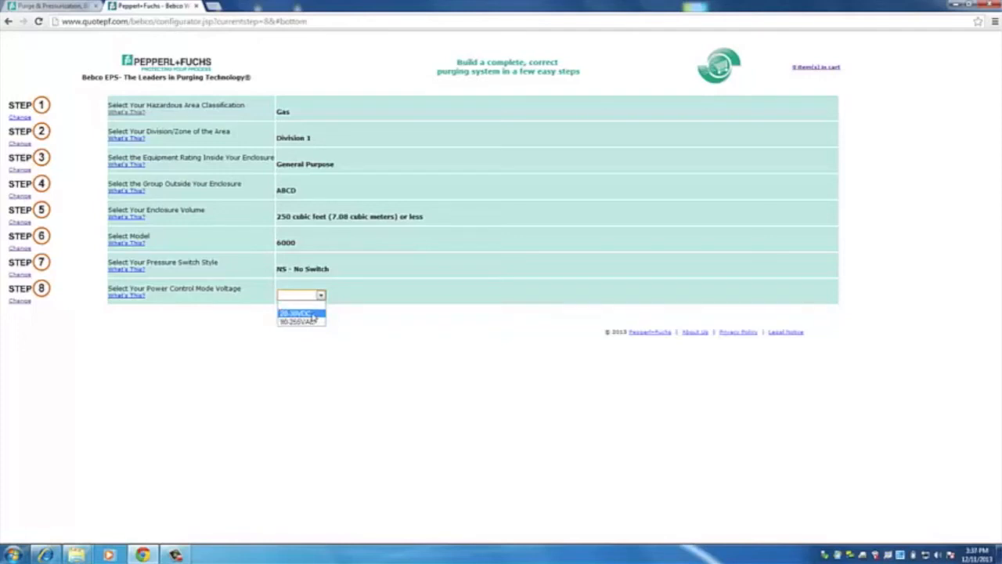
# Set voltage 20-30VDC and mounting WH - Stainless Steel Housing Universal Mount
pyautogui.click(295, 314)
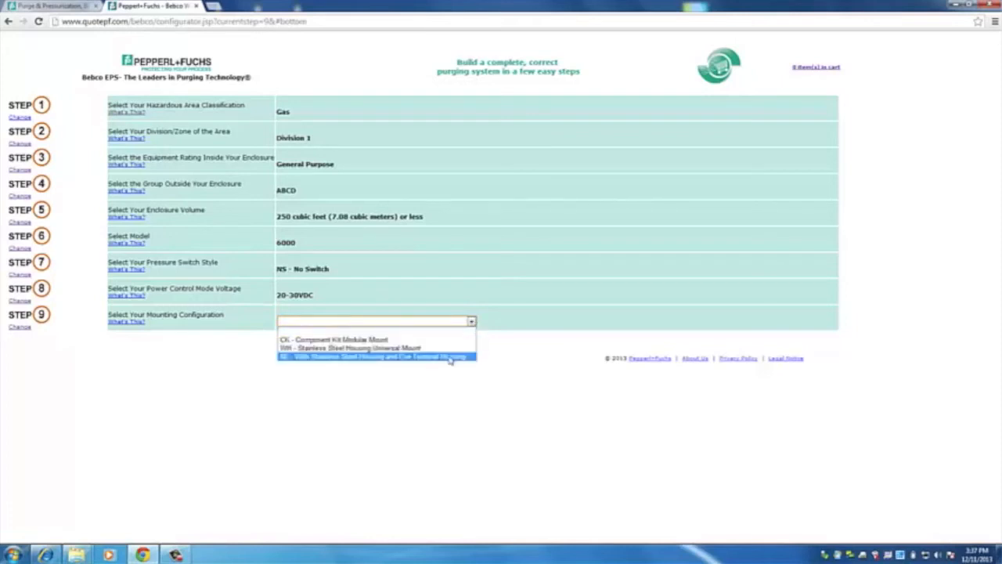
pyautogui.moveTo(376, 348)
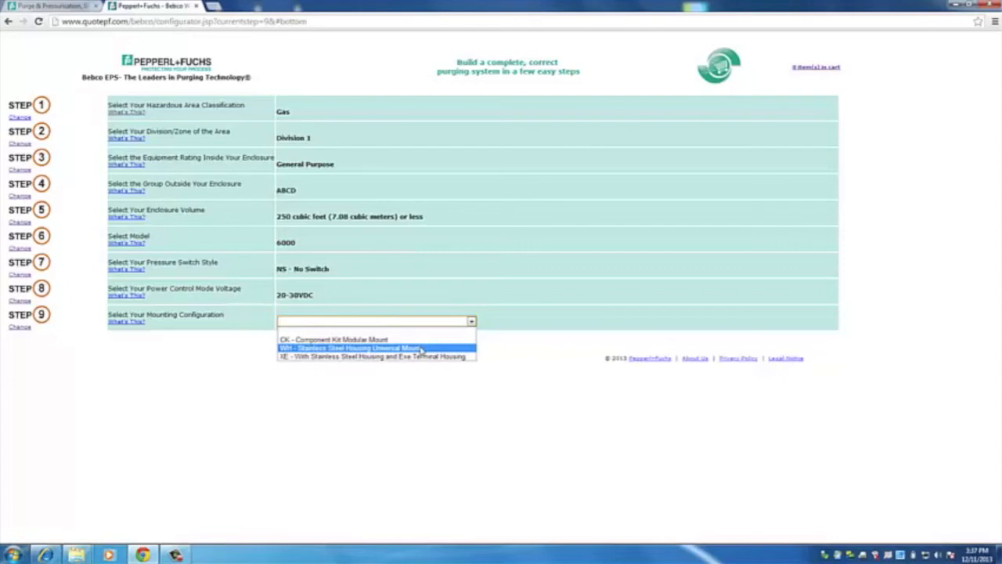
pyautogui.click(353, 348)
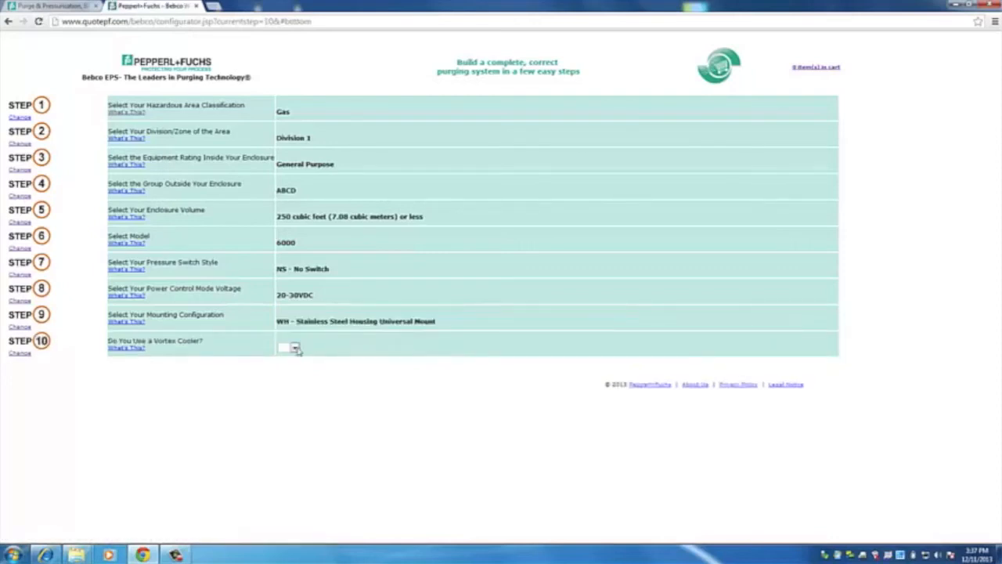
# Decline the vortex cooler and choose vent EPV-6000-SS-1 stainless steel spark arrestor
pyautogui.click(288, 348)
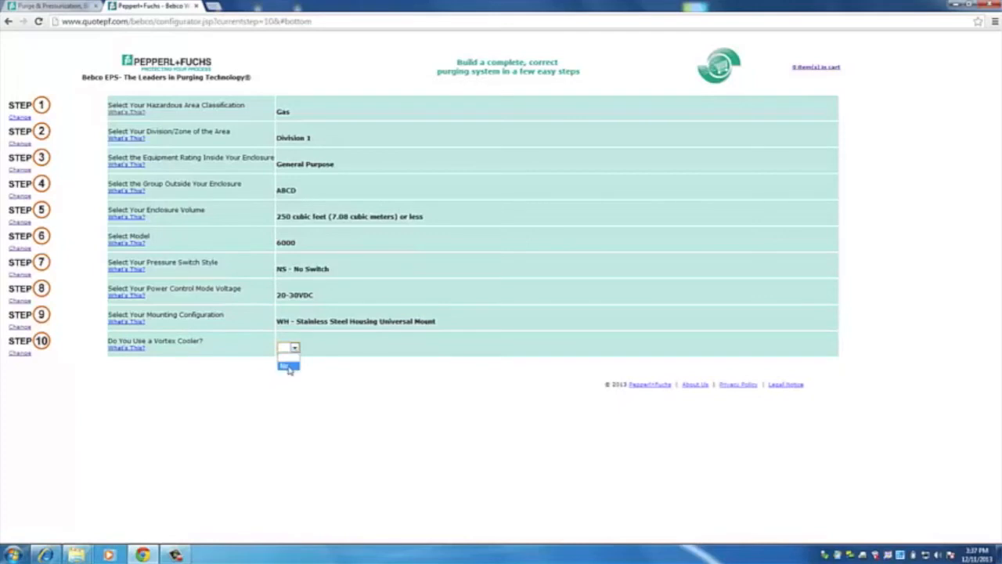
pyautogui.click(285, 366)
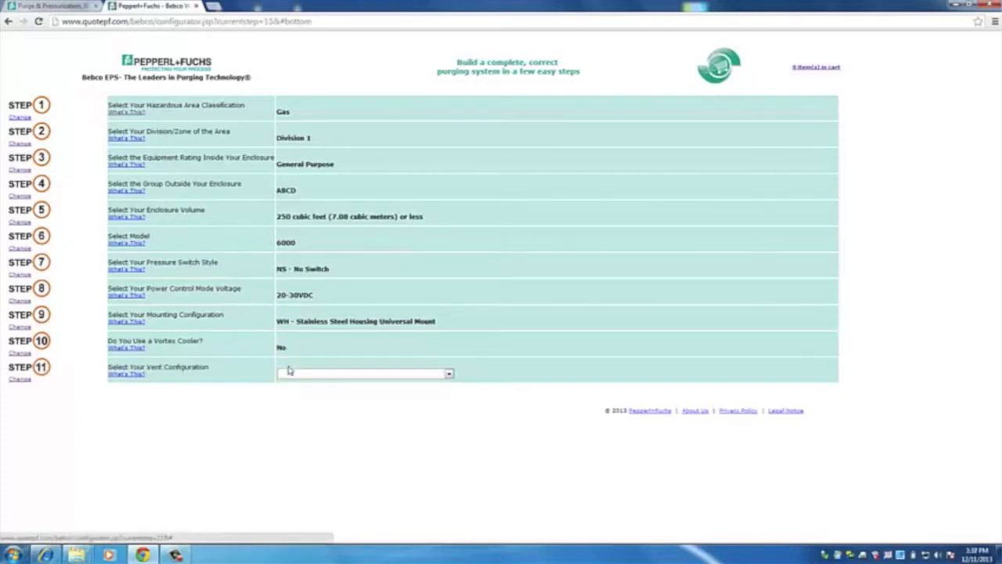
pyautogui.moveTo(241, 382)
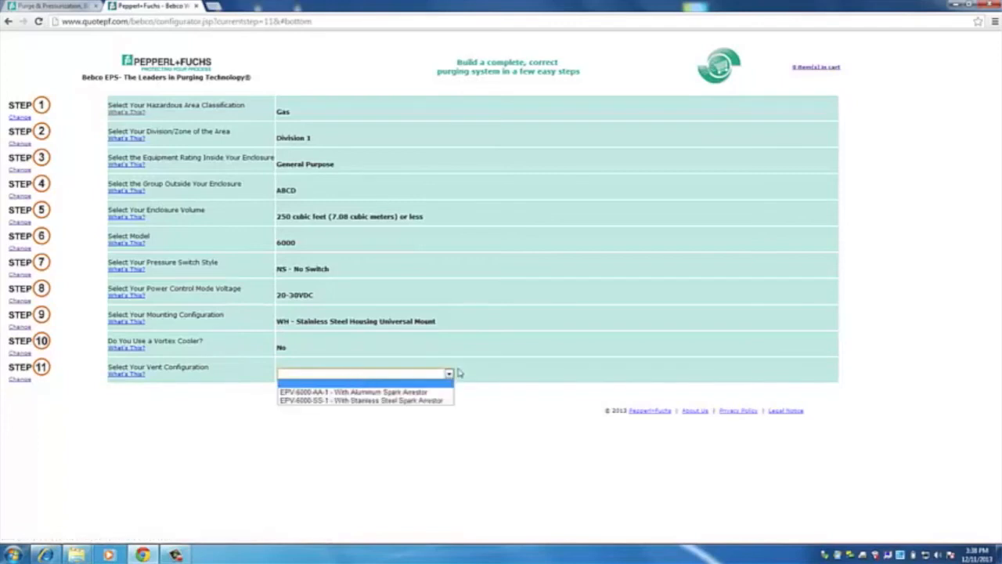
pyautogui.moveTo(492, 367)
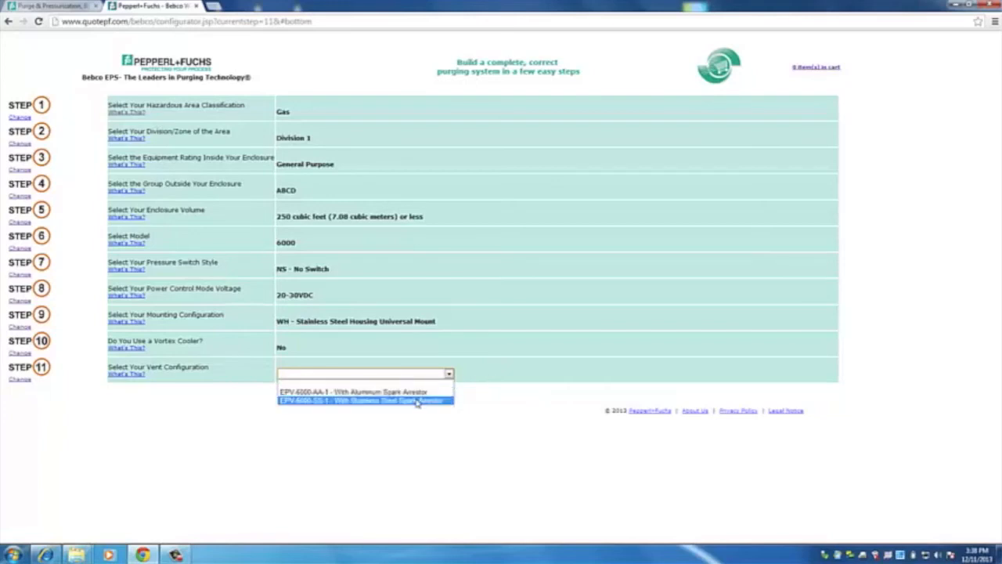
pyautogui.click(367, 401)
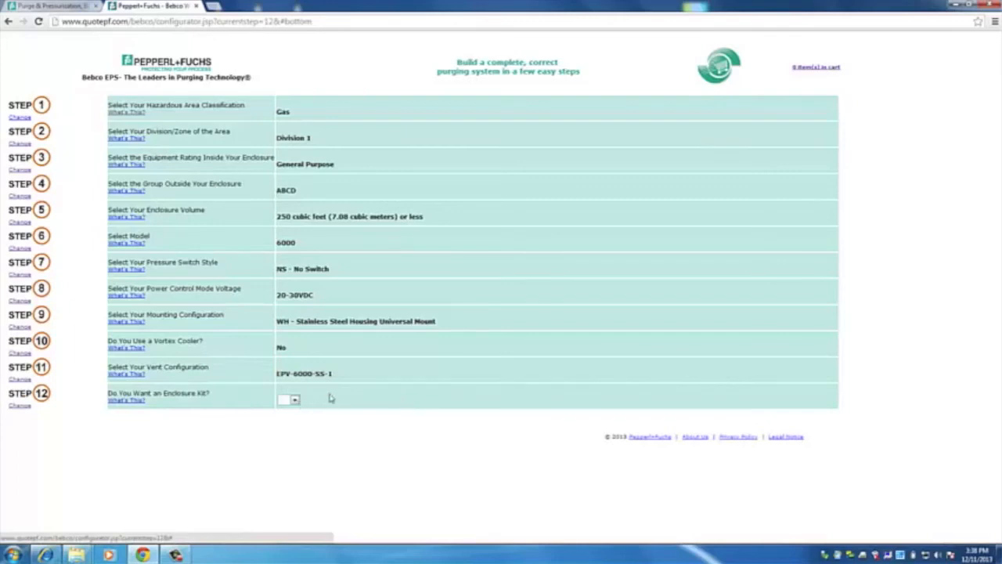
# Decline the enclosure kit and add system 6000-DV-S2-UN-WH-DC to the cart
pyautogui.click(289, 399)
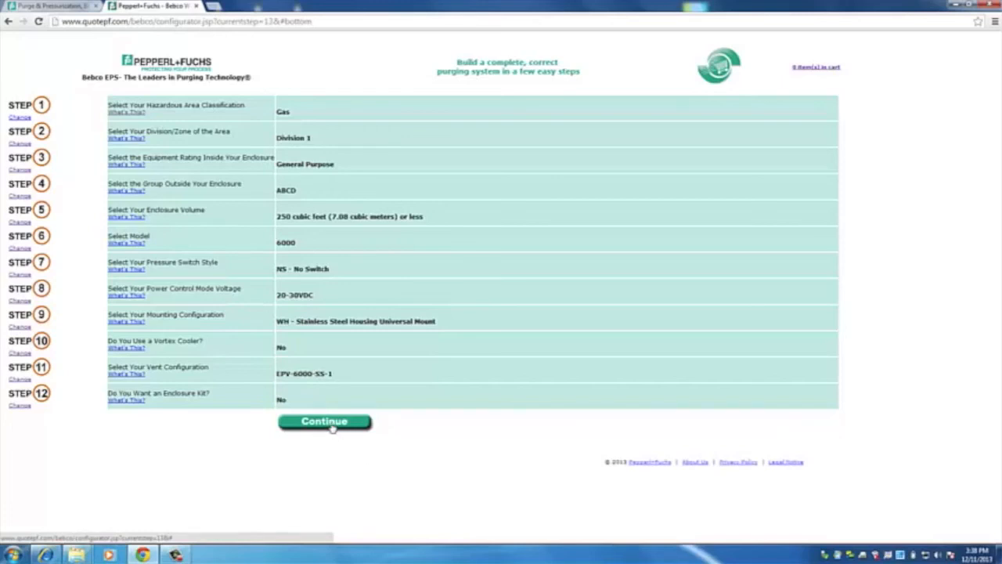
pyautogui.click(324, 421)
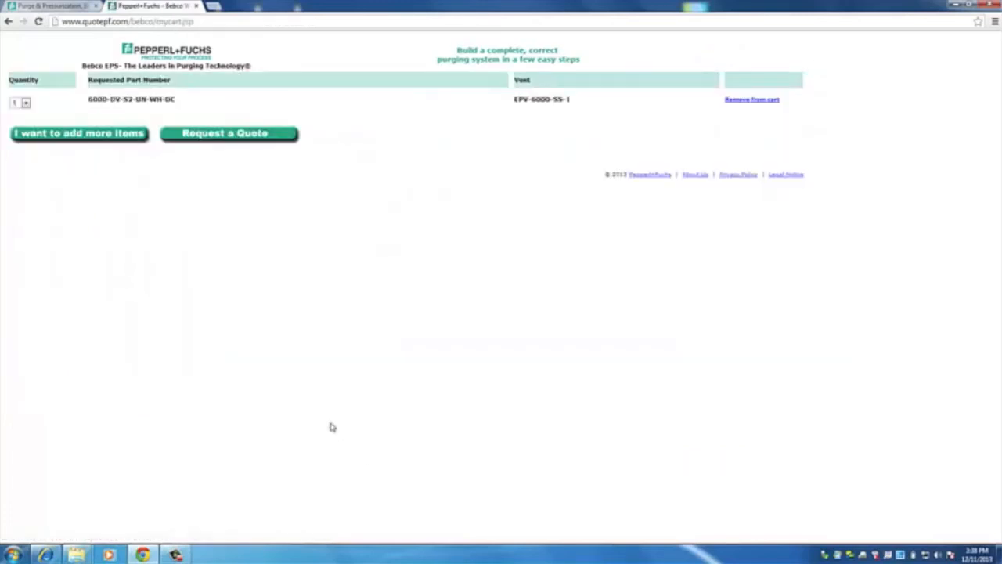
pyautogui.moveTo(223, 237)
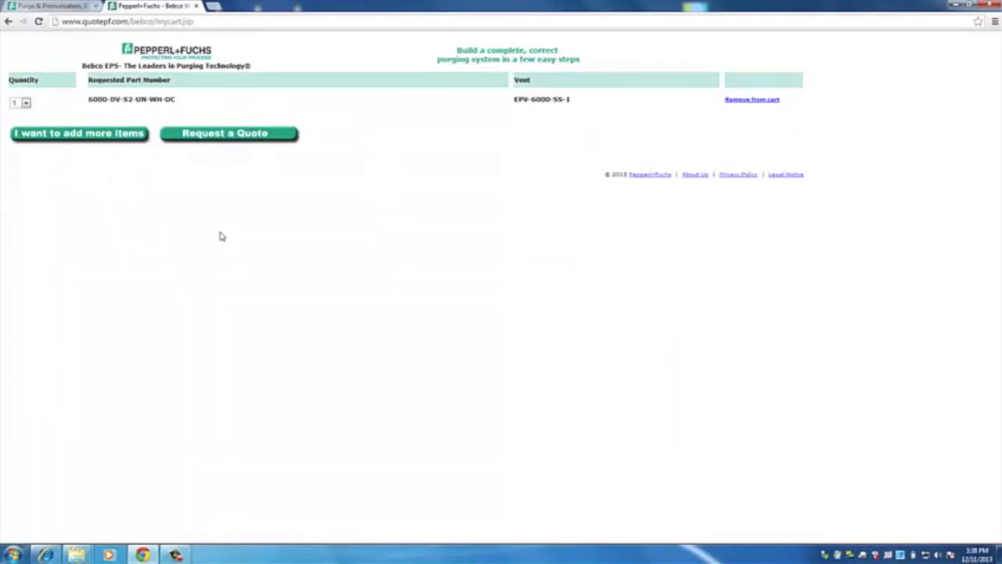
pyautogui.moveTo(539, 111)
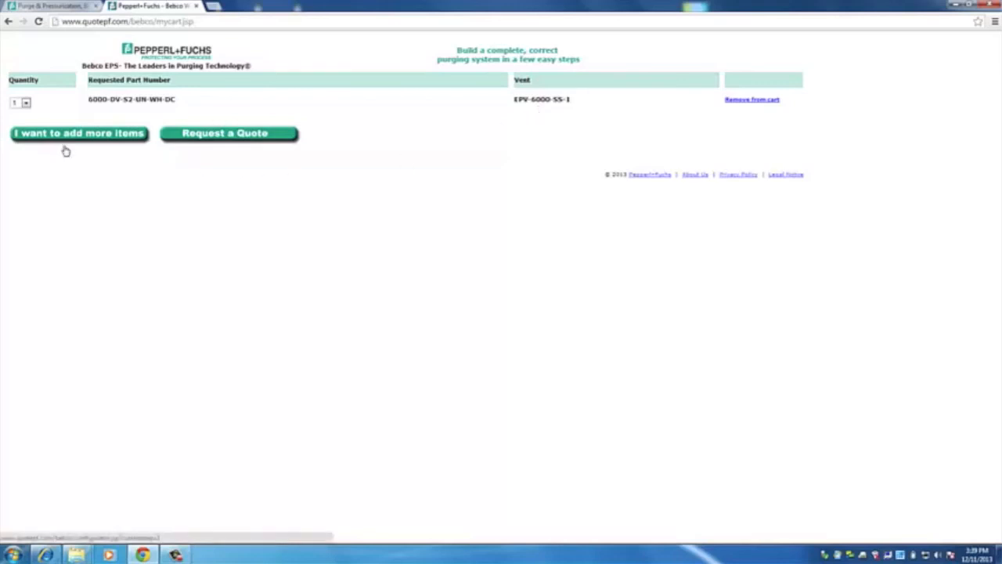
pyautogui.moveTo(76, 156)
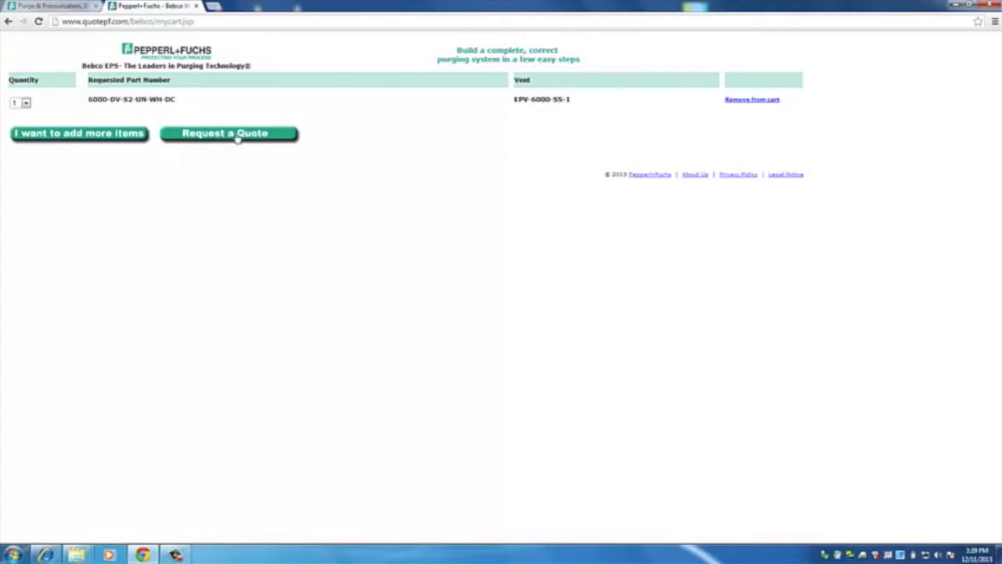
# Start a quote request from the cart, bringing up the contact form
pyautogui.click(228, 133)
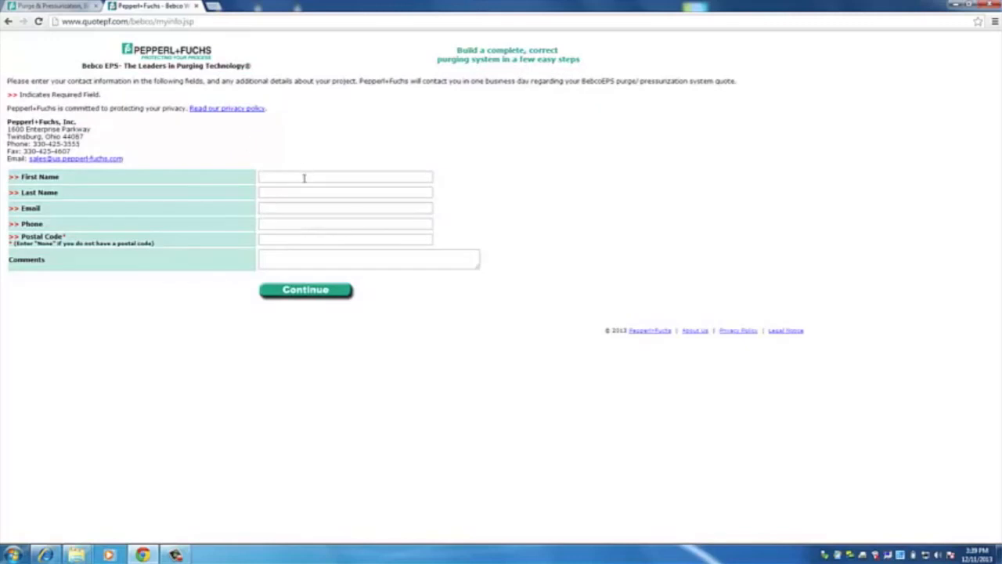
# Enter the first name 'Brent' with contact details and submit the quote request
pyautogui.click(345, 176)
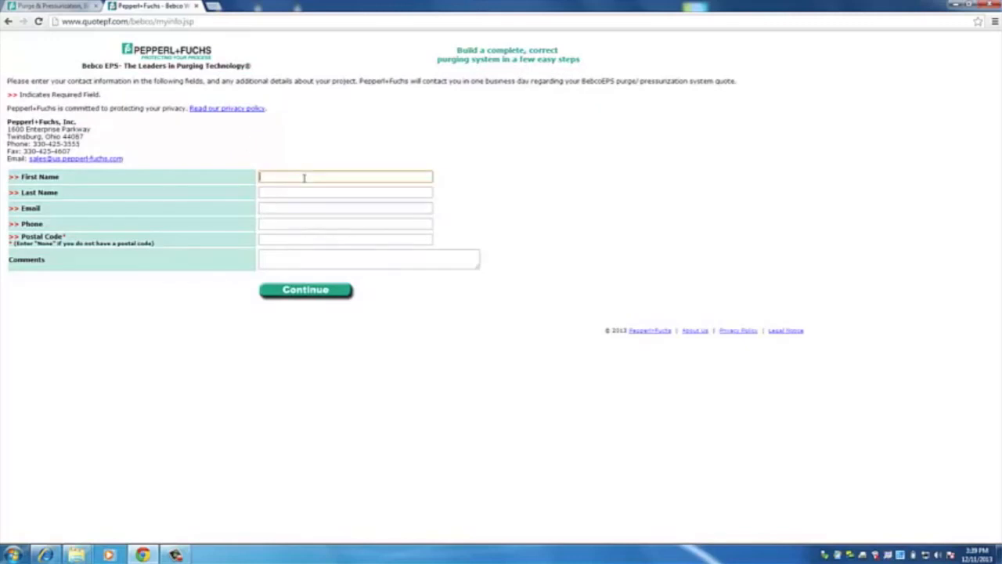
pyautogui.write('Brent')
pyautogui.click(344, 191)
pyautogui.write('Dean')
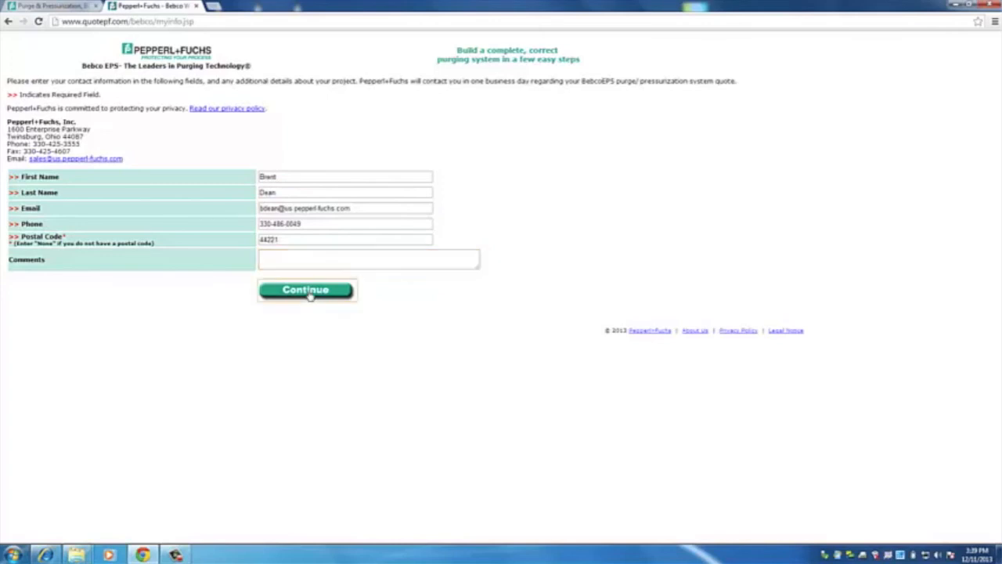
pyautogui.click(305, 290)
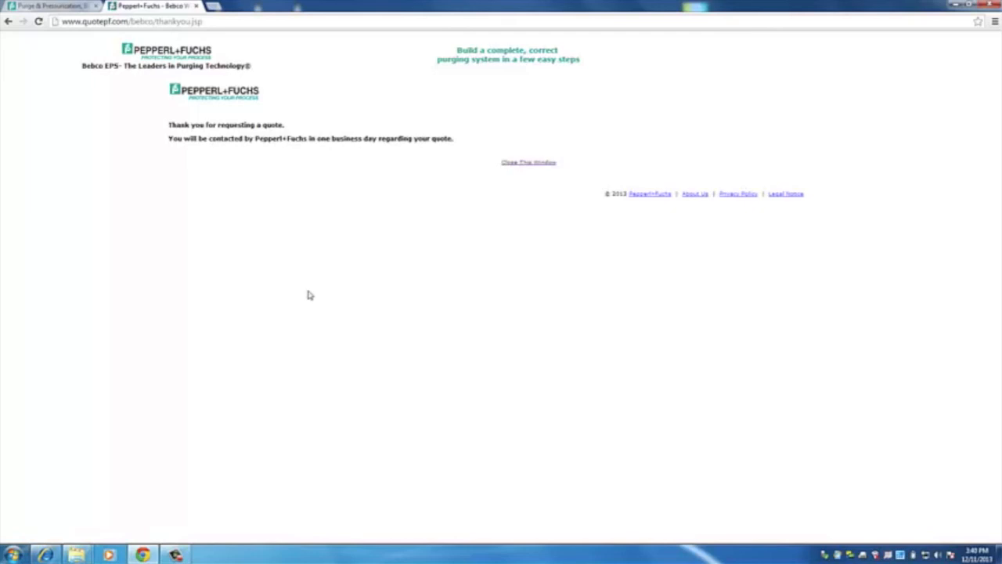
pyautogui.moveTo(415, 94)
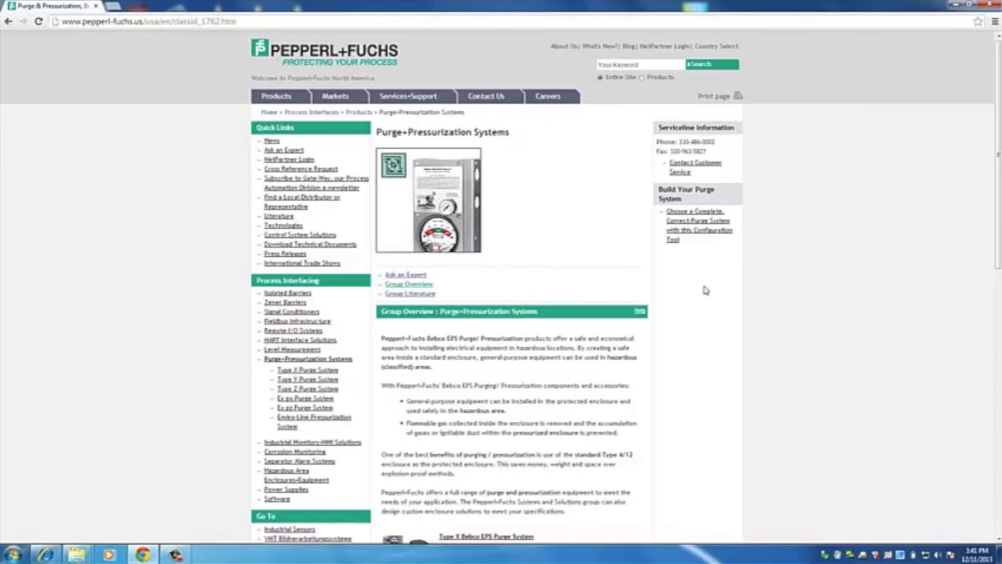
pyautogui.moveTo(724, 238)
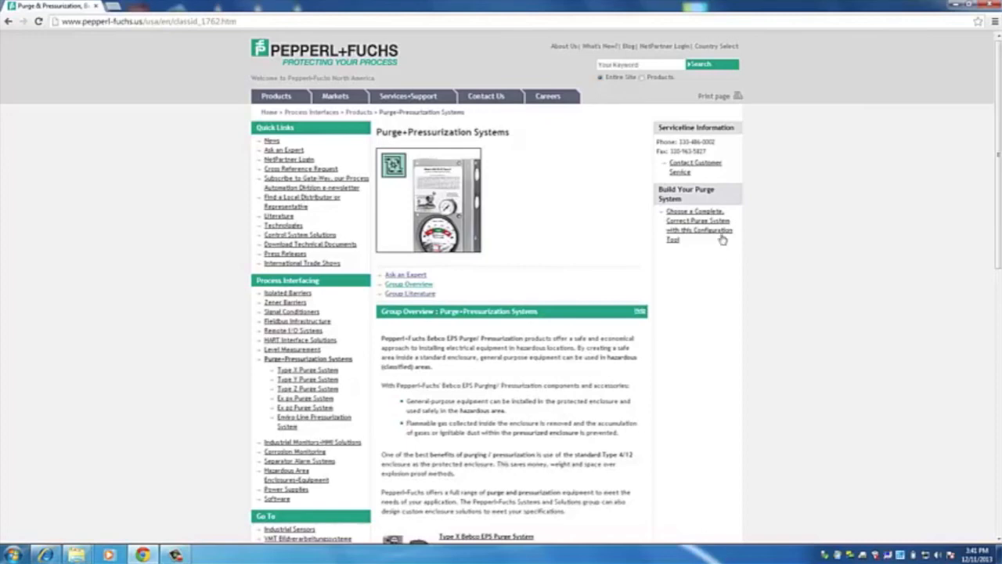
pyautogui.moveTo(786, 194)
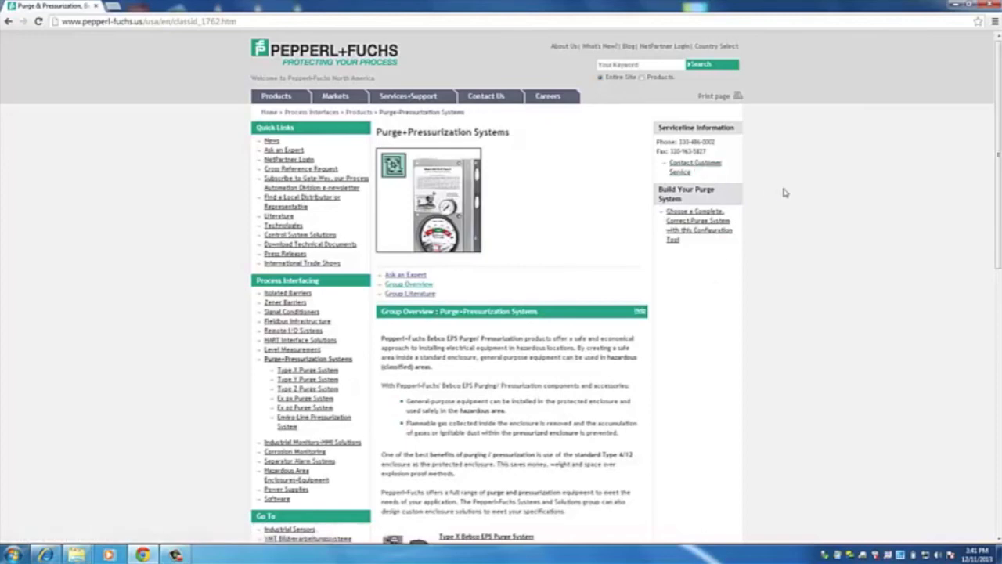